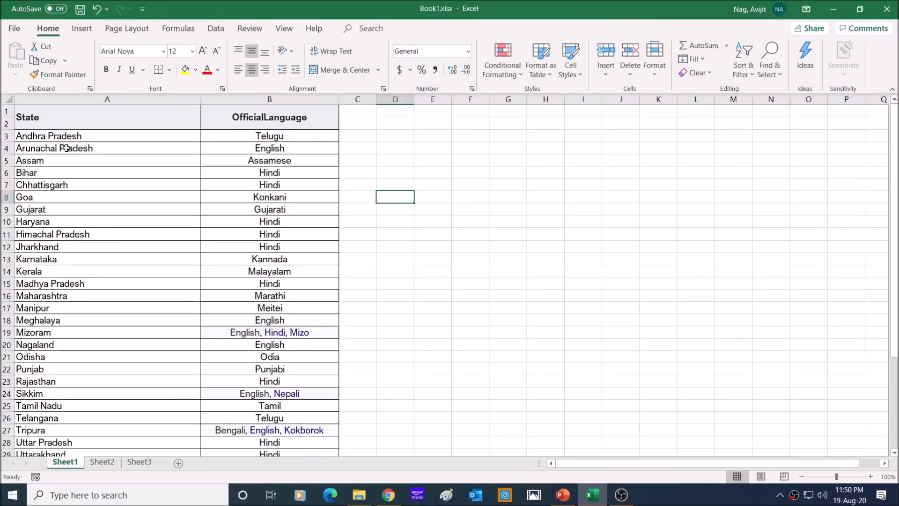
mouse_move(71, 143)
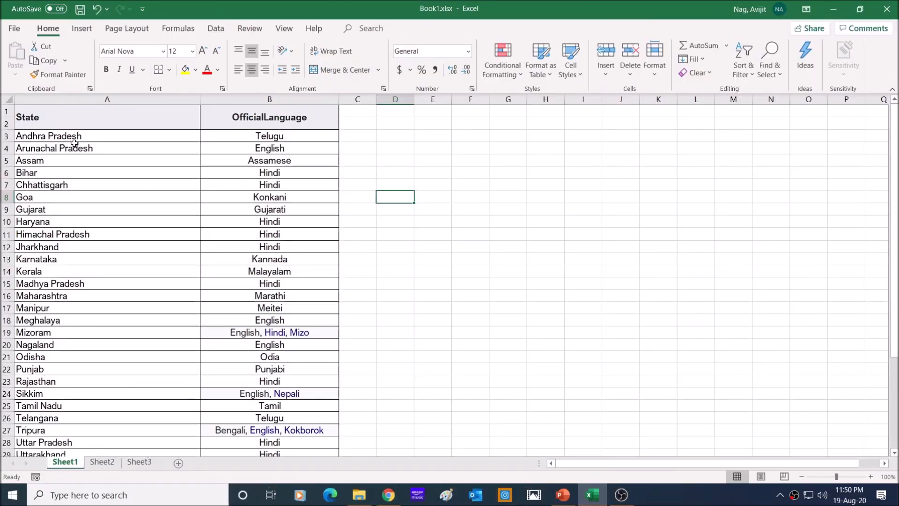
Step: Select the State and OfficialLanguage table A1:B38, down to Puducherry
scroll("down", 3)
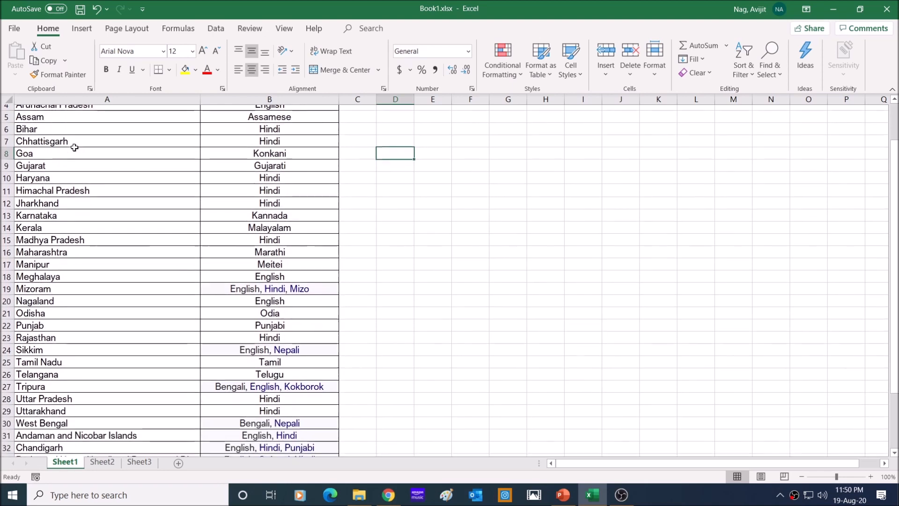
scroll("down", 3)
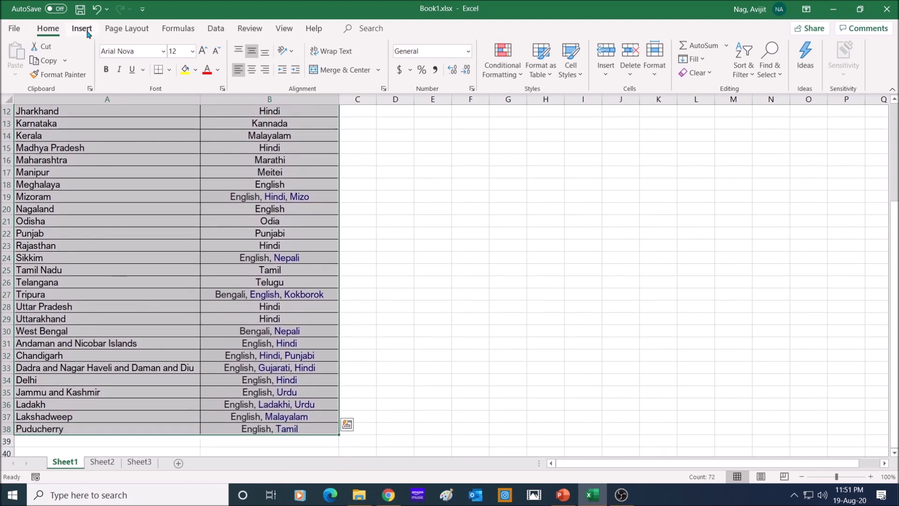
Step: Insert a filled map of India from the table and enlarge it across columns C to P
left_click(81, 28)
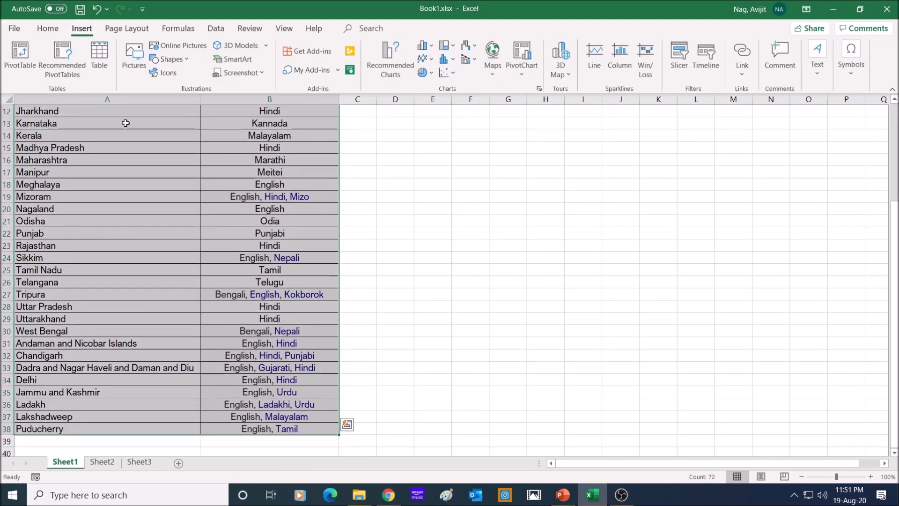
left_click(491, 54)
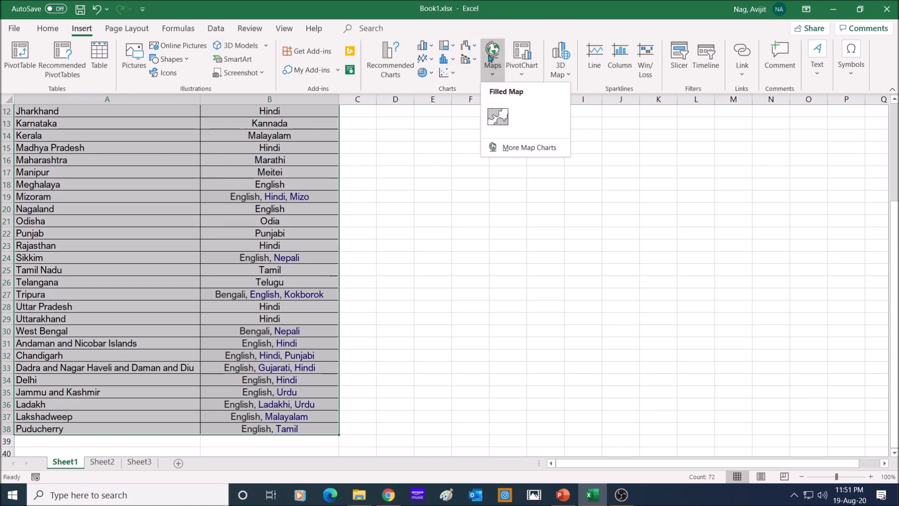
left_click(497, 116)
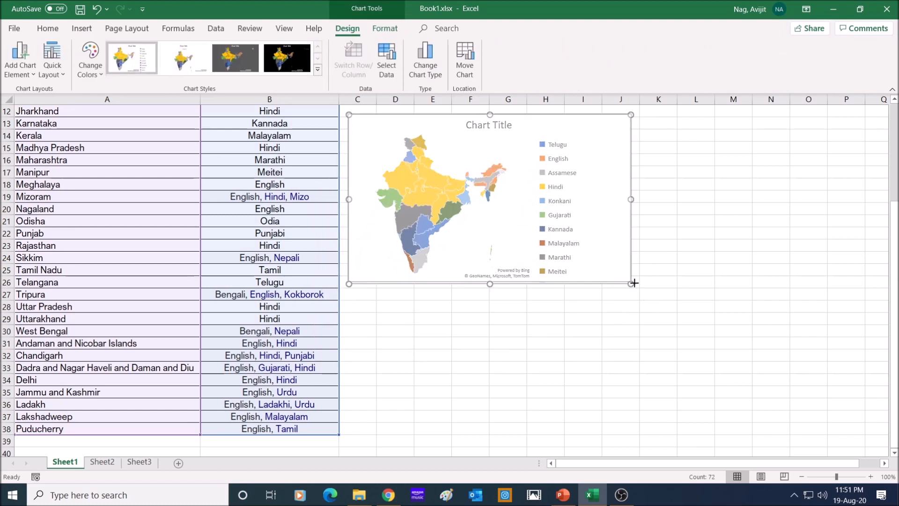
left_click_drag(634, 283, 872, 446)
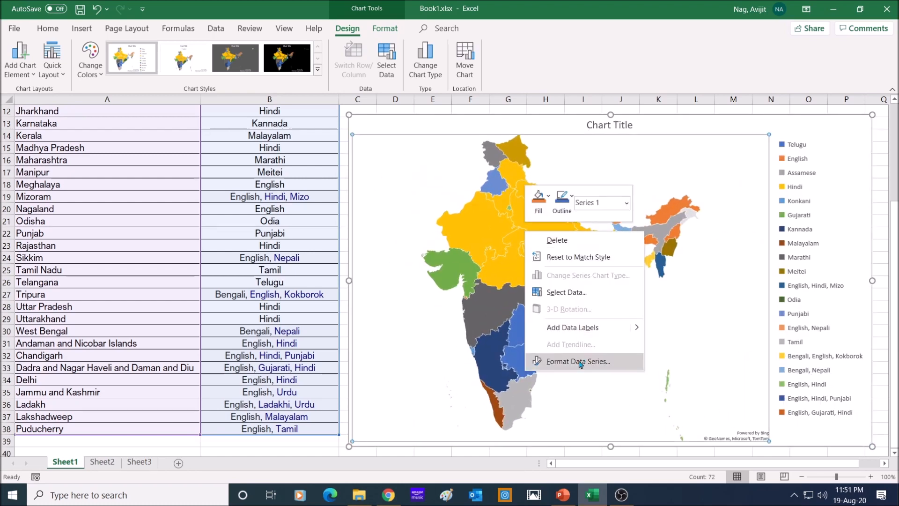
Step: Set the India map's series labels to Show all so state names appear
left_click(578, 361)
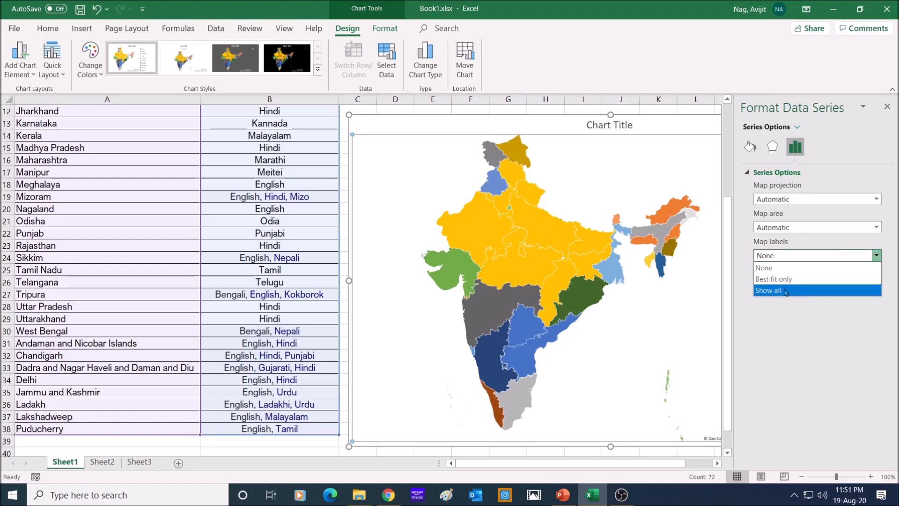
left_click(768, 290)
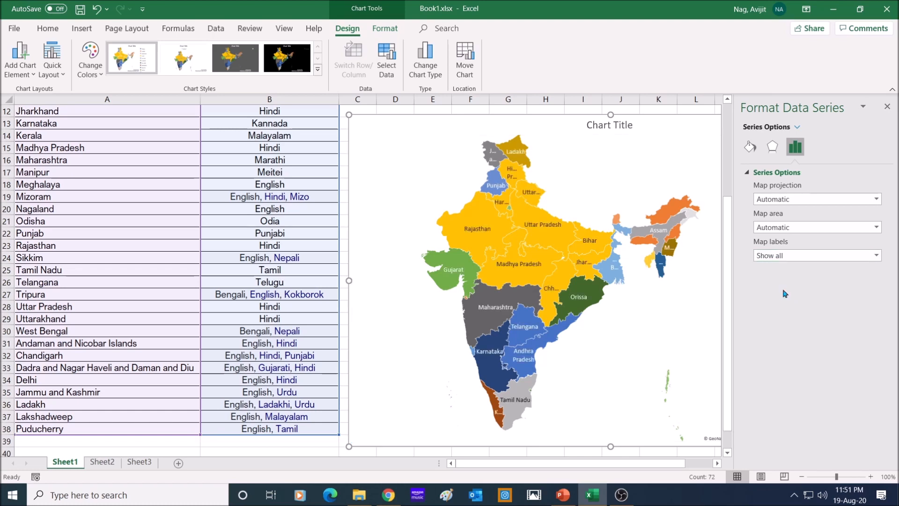
mouse_move(668, 262)
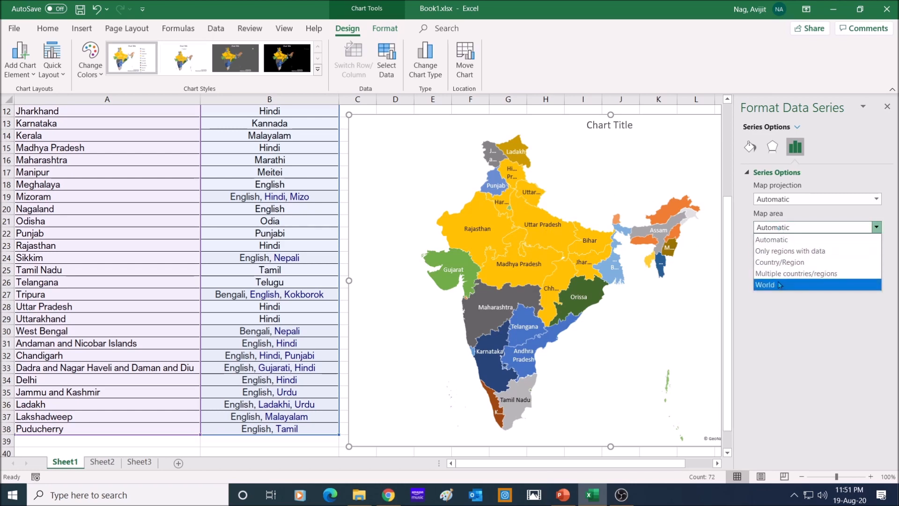
Step: Try World and Multiple countries map areas, then settle on the India-only Country/Region view
left_click(765, 285)
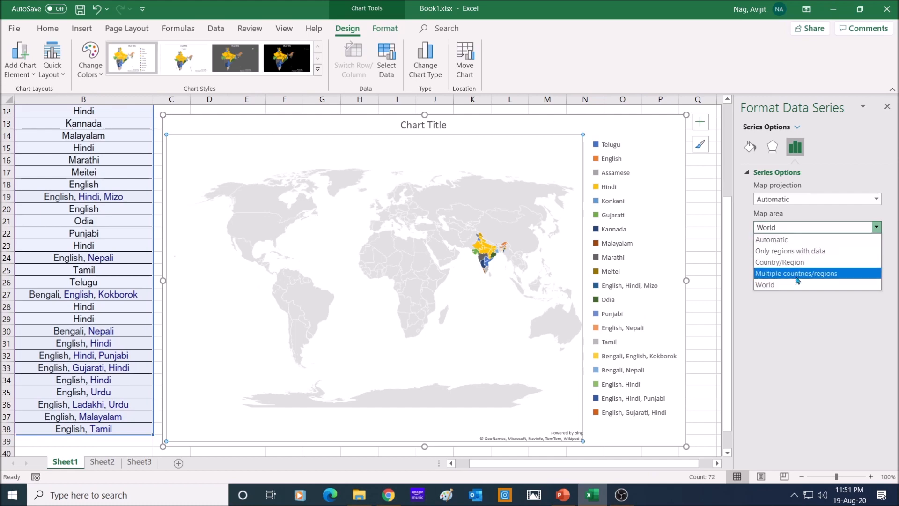
left_click(796, 273)
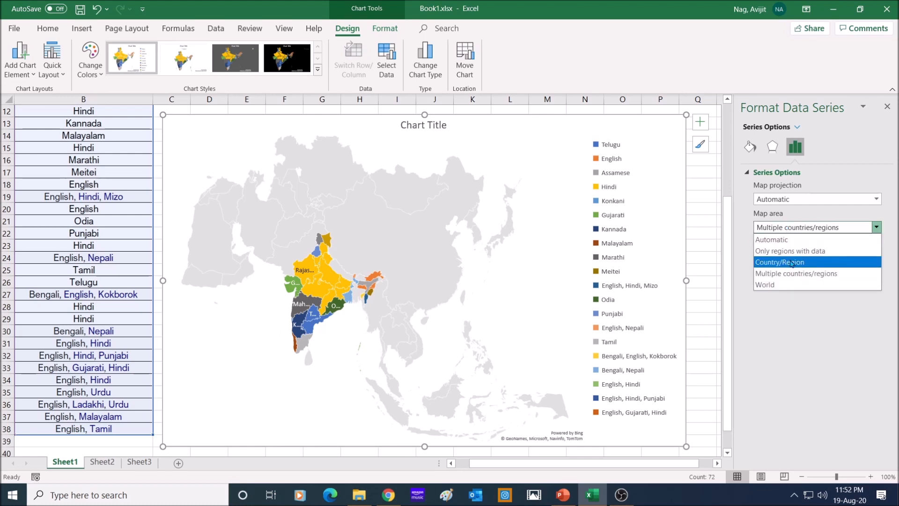
left_click(780, 262)
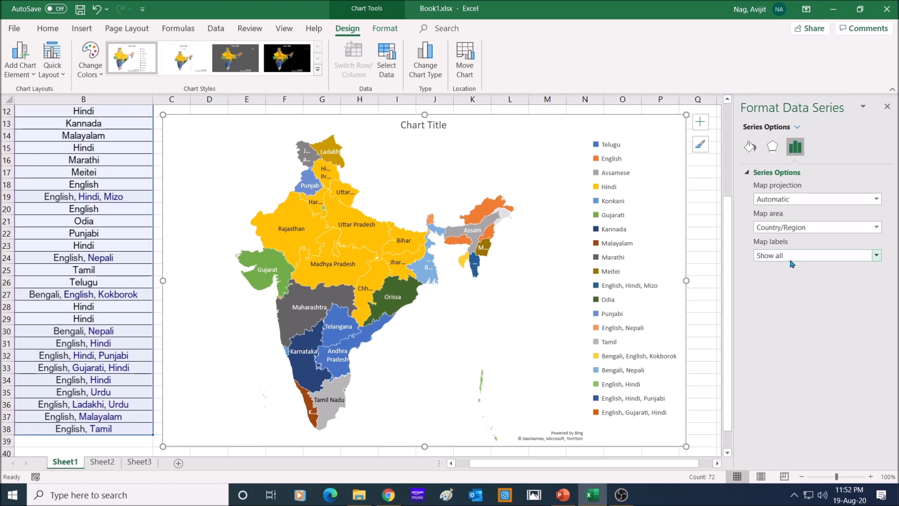
mouse_move(791, 266)
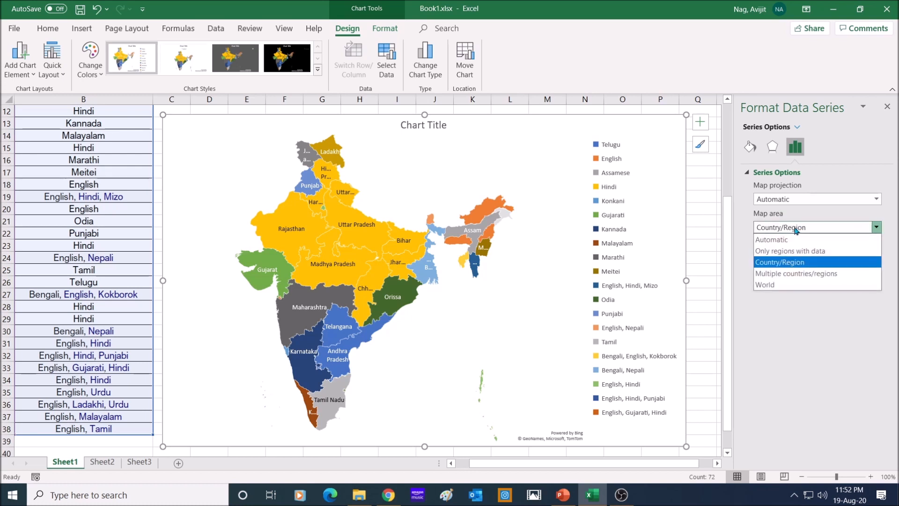
left_click(779, 261)
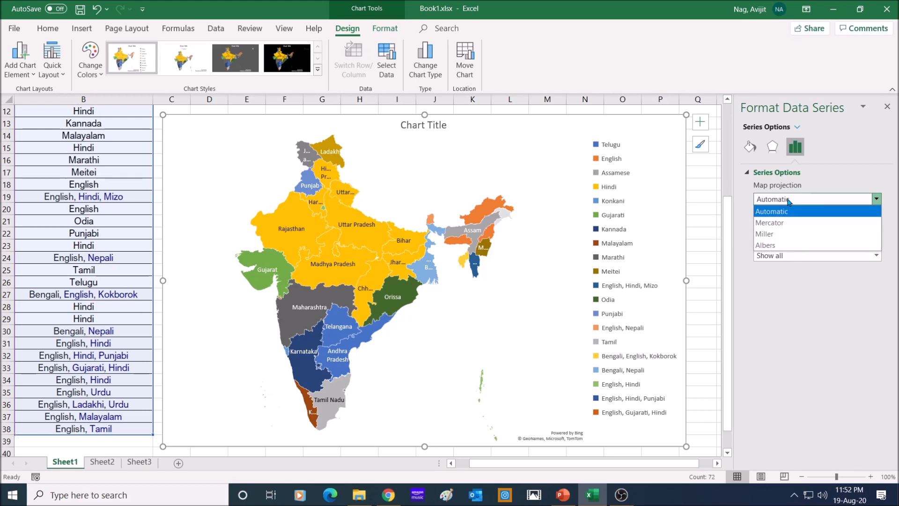
mouse_move(780, 223)
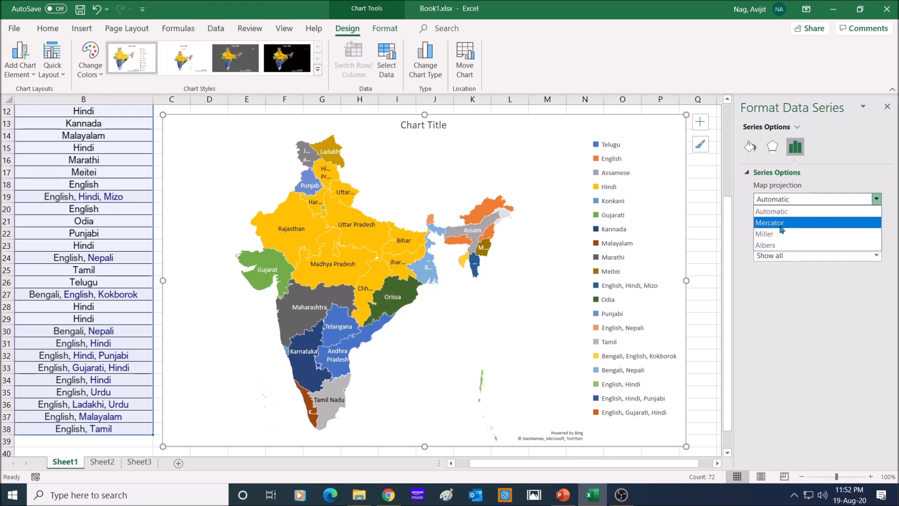
Step: Try Mercator and Miller projections, set Albers, then bring up Sheet2's Goodness Index table
left_click(769, 222)
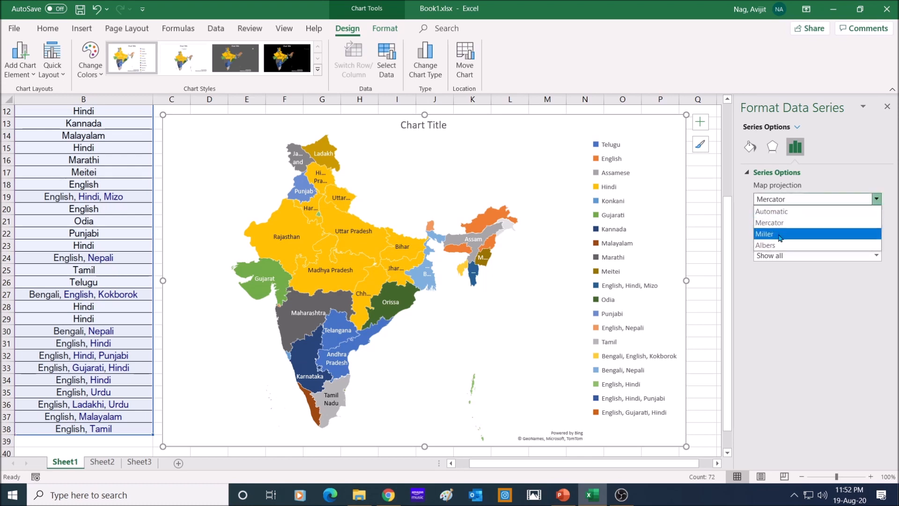
left_click(765, 234)
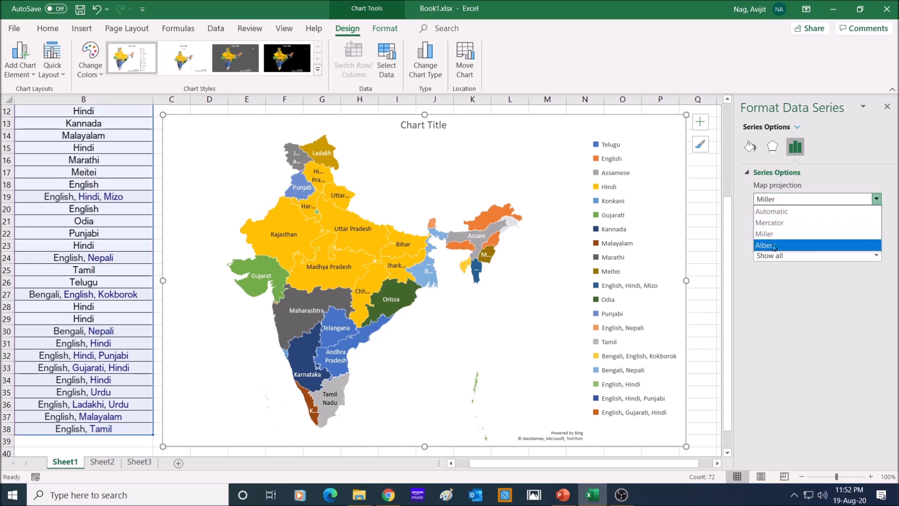
left_click(763, 245)
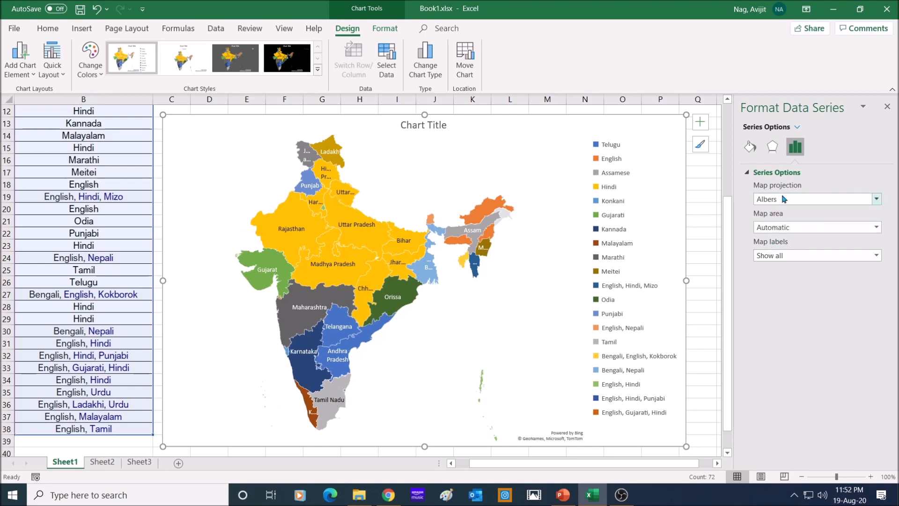
left_click(102, 462)
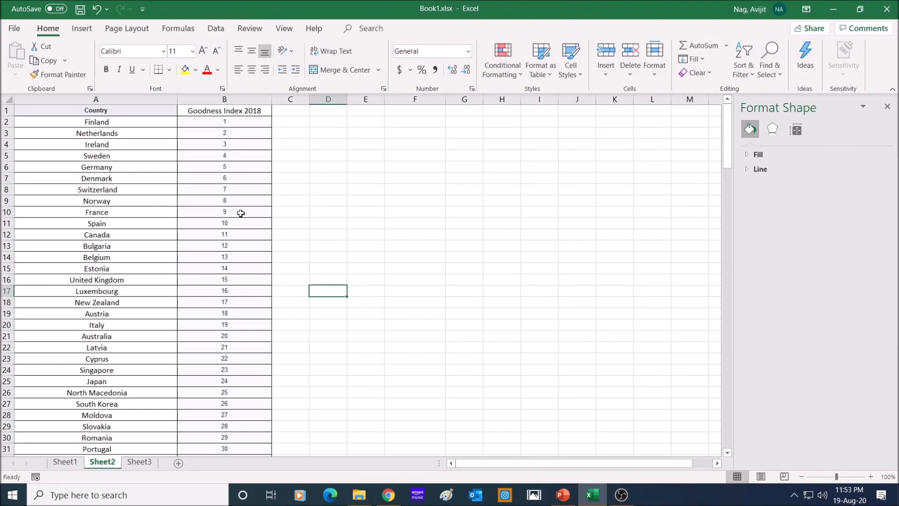
mouse_move(217, 158)
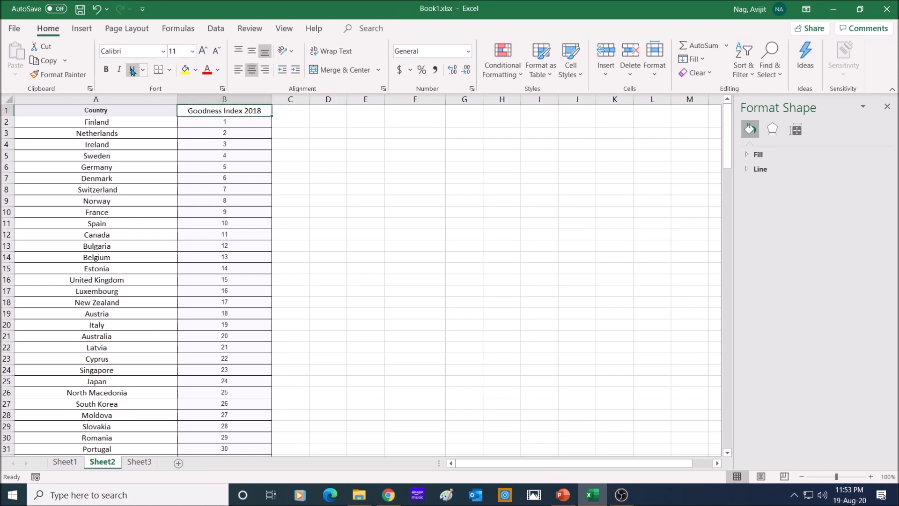
Step: Bold the Goodness Index 2018 heading and India's rank-44 row A45:B45
left_click(106, 69)
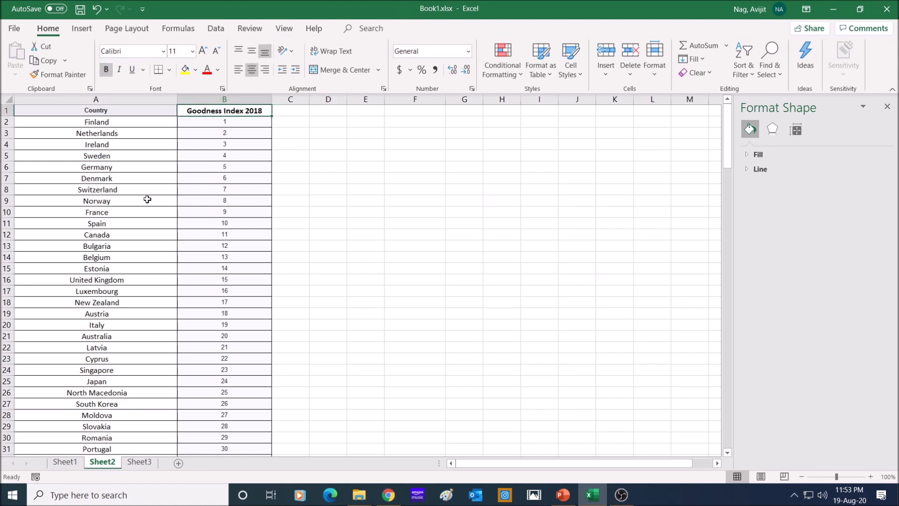
scroll("down", 3)
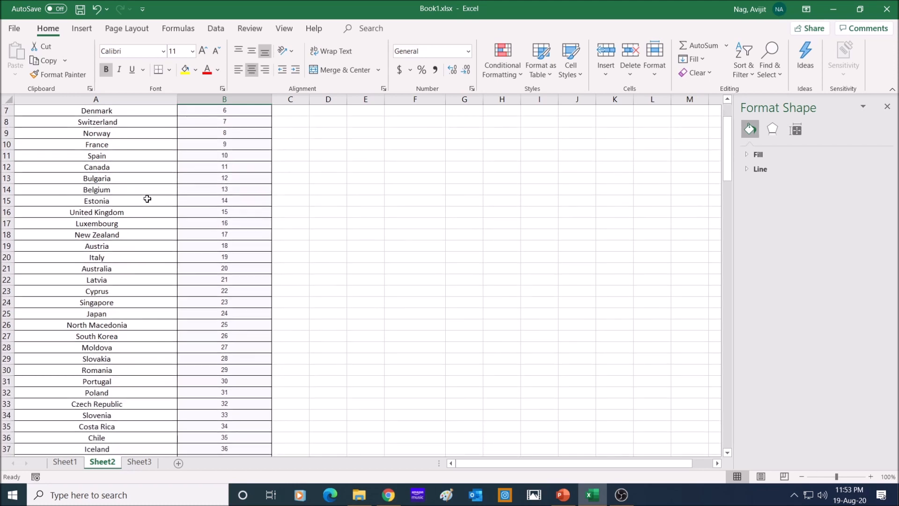
scroll("down", 3)
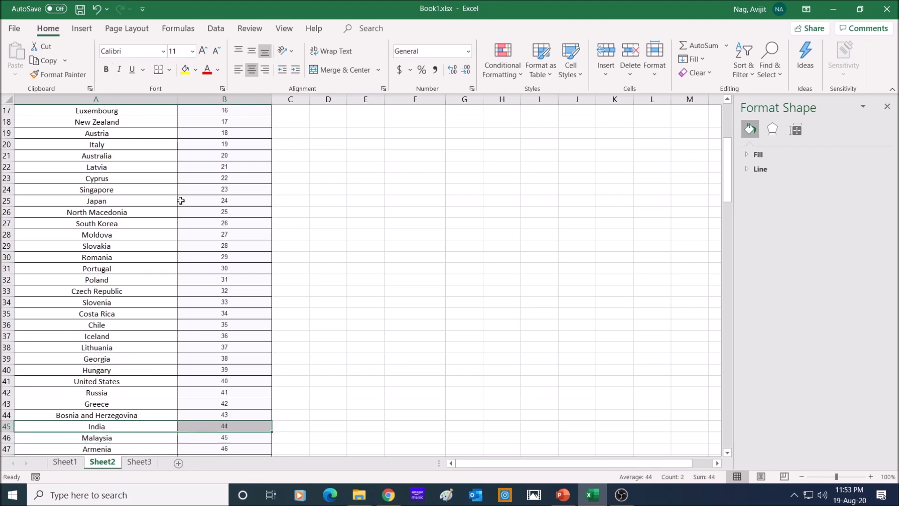
left_click(105, 70)
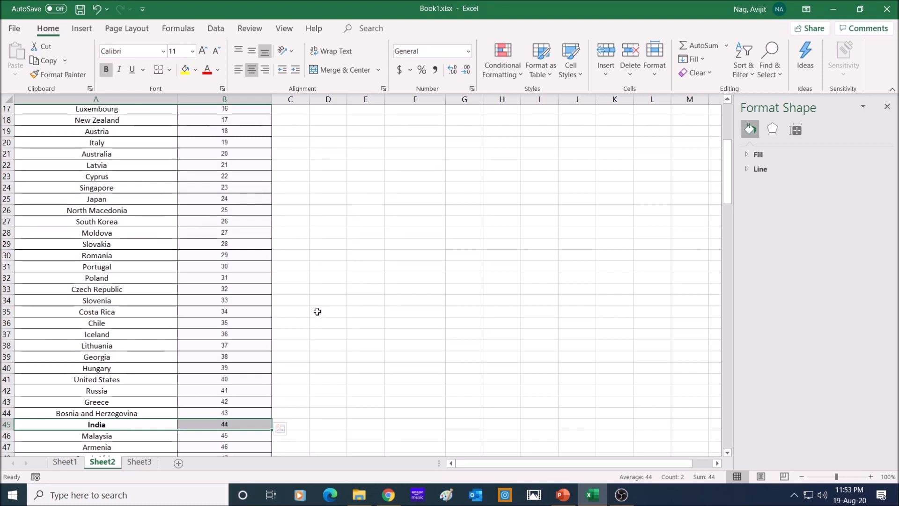
left_click(81, 29)
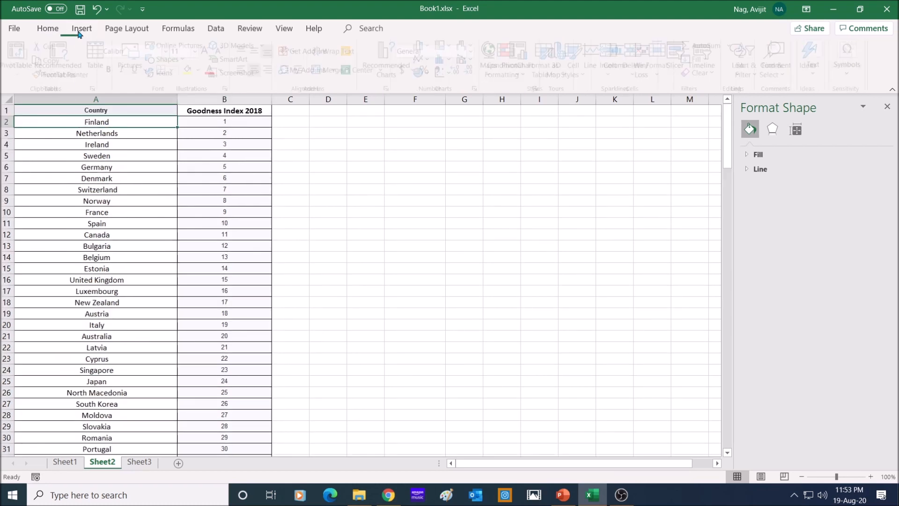
Step: Insert a filled world map of Goodness Index 2018 beside the country table
left_click(491, 55)
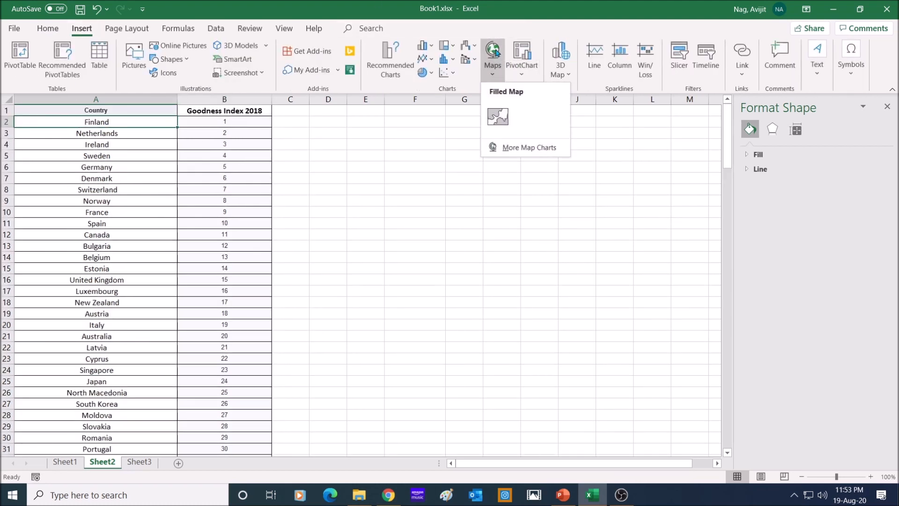
left_click(497, 116)
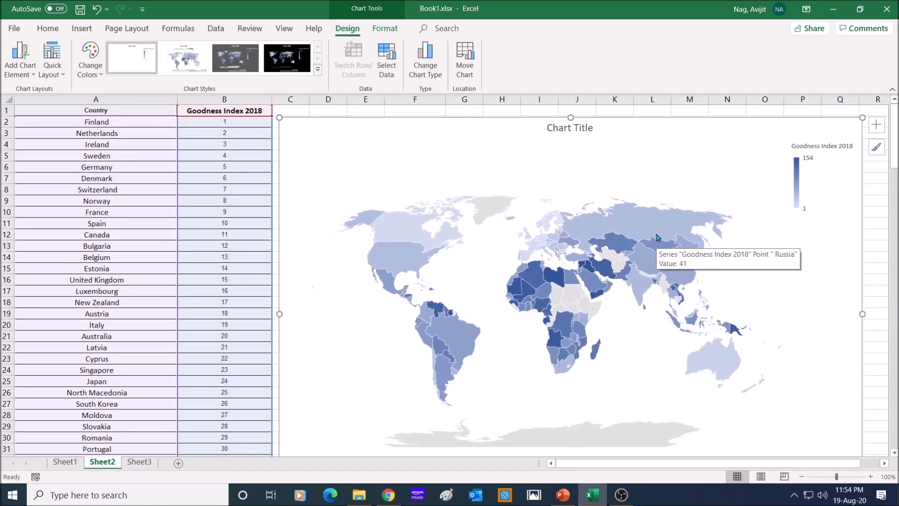
Step: Set the world map's Map labels to Show all, displaying country names
right_click(658, 237)
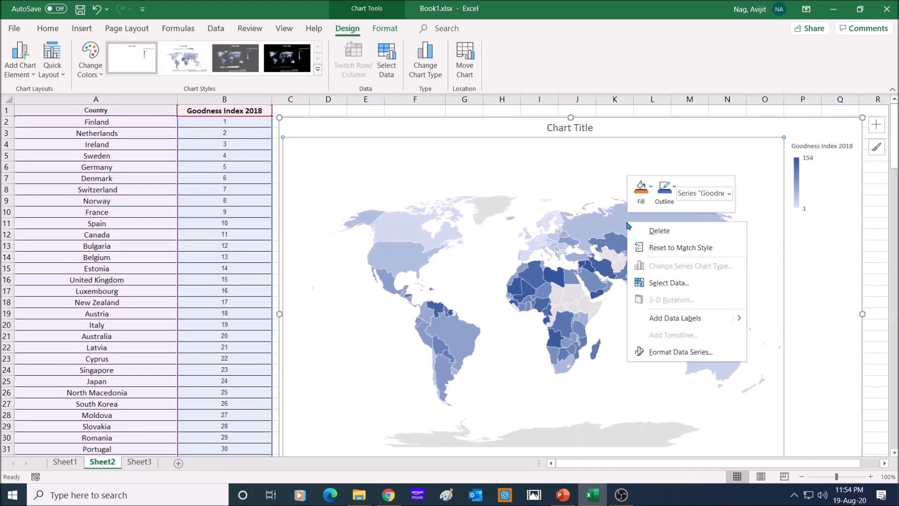
left_click(680, 351)
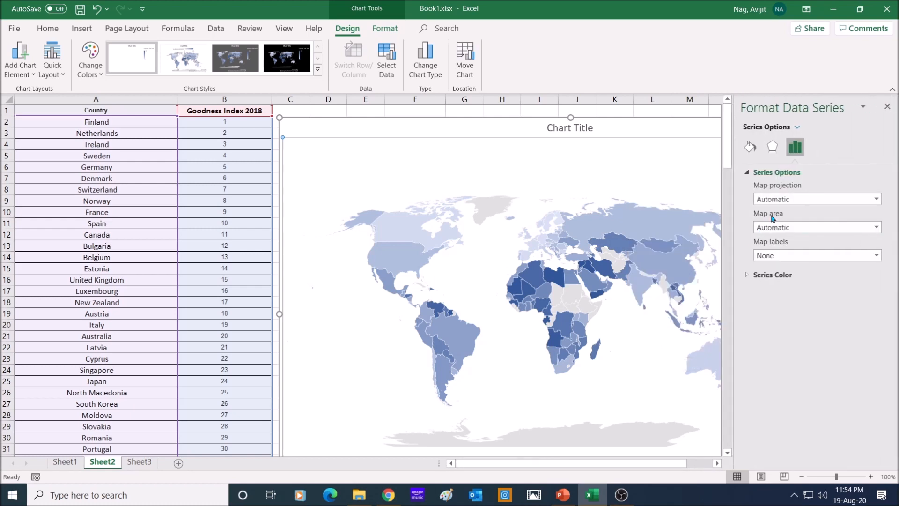
left_click(816, 255)
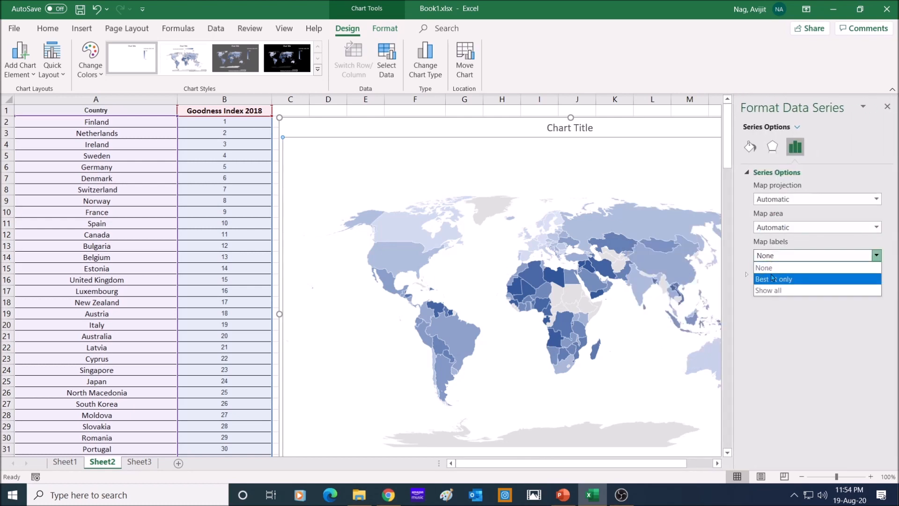
left_click(768, 291)
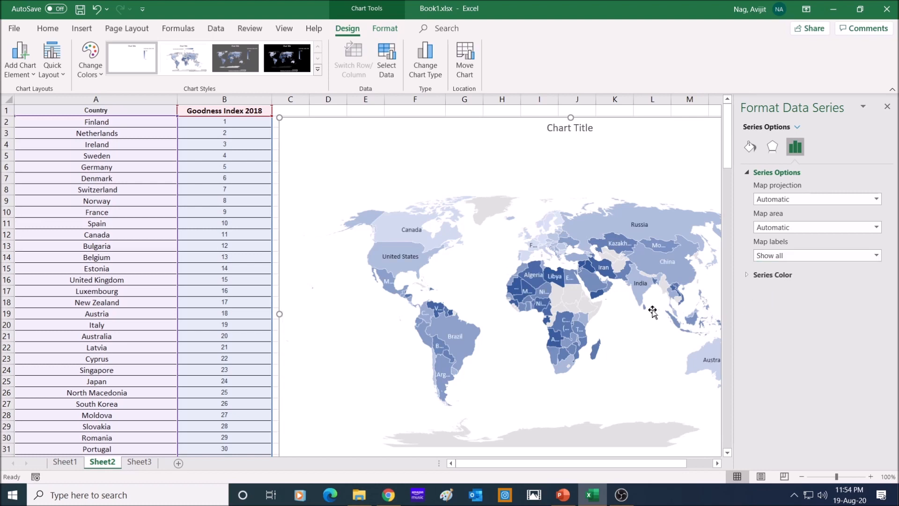
mouse_move(646, 292)
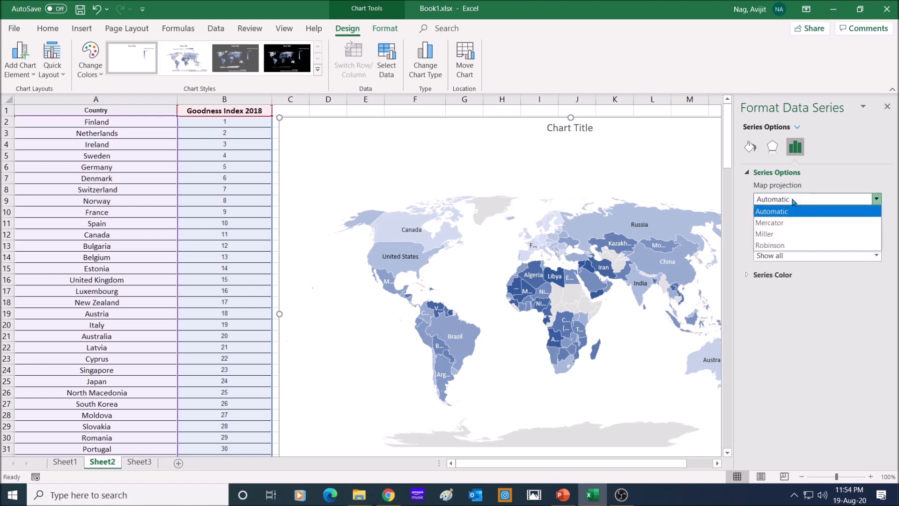
mouse_move(769, 223)
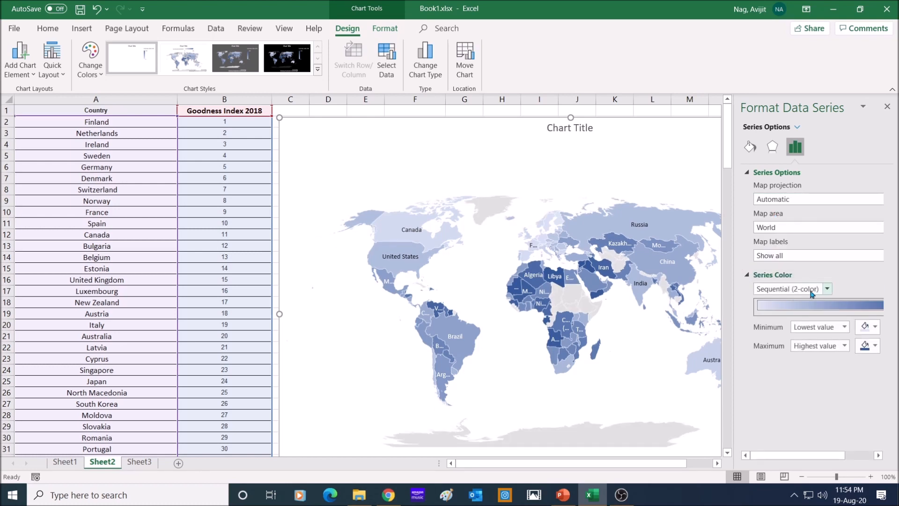
Step: Switch Series Color to Diverging (3-color) green-yellow-red, choosing the minimum fill colour
left_click(826, 289)
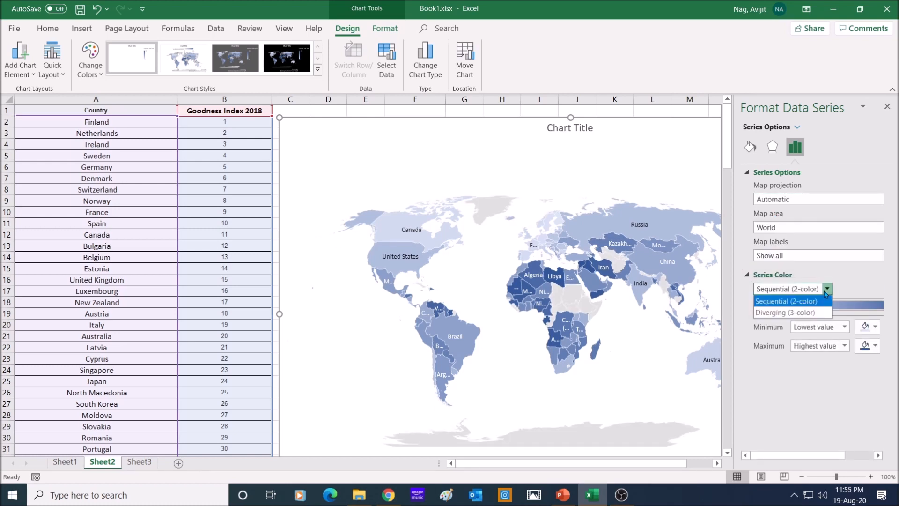
mouse_move(791, 313)
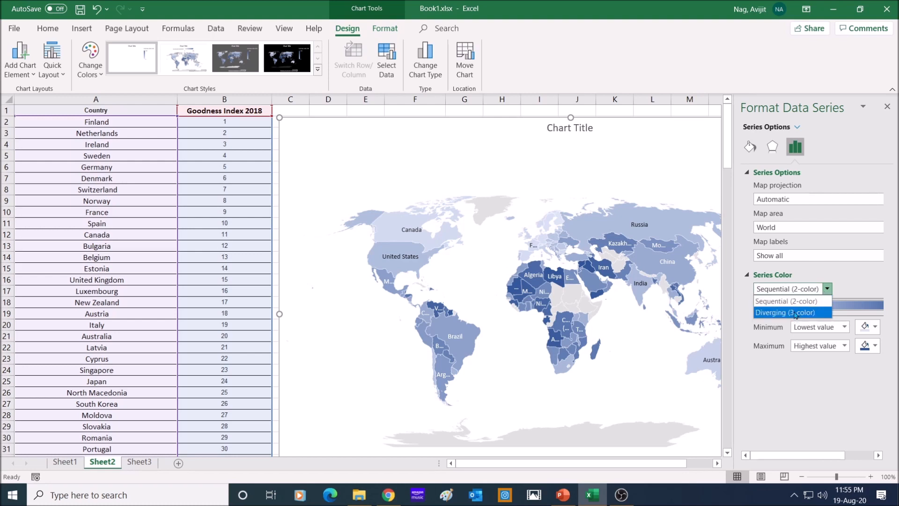
left_click(786, 312)
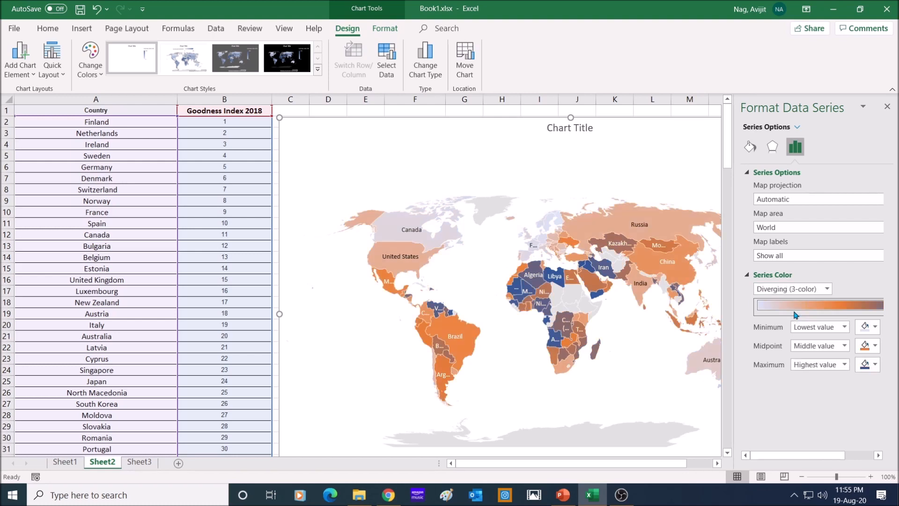
mouse_move(865, 326)
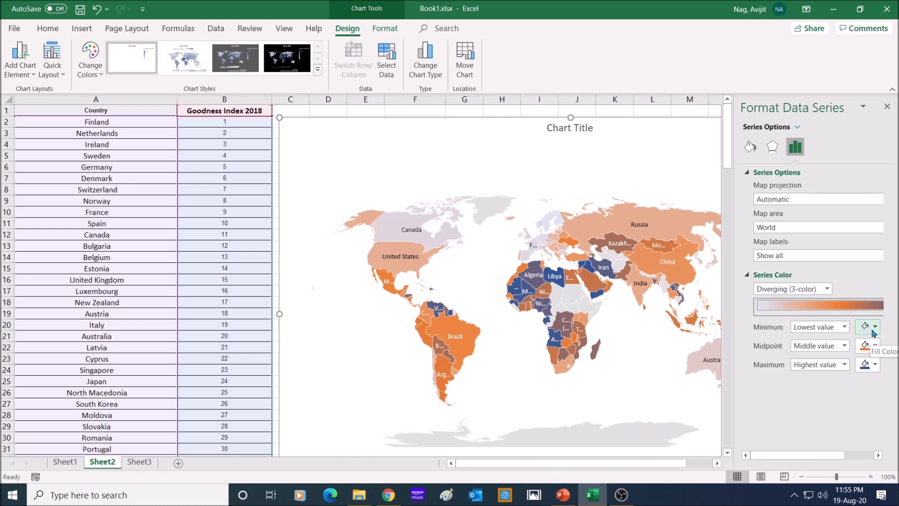
left_click(867, 327)
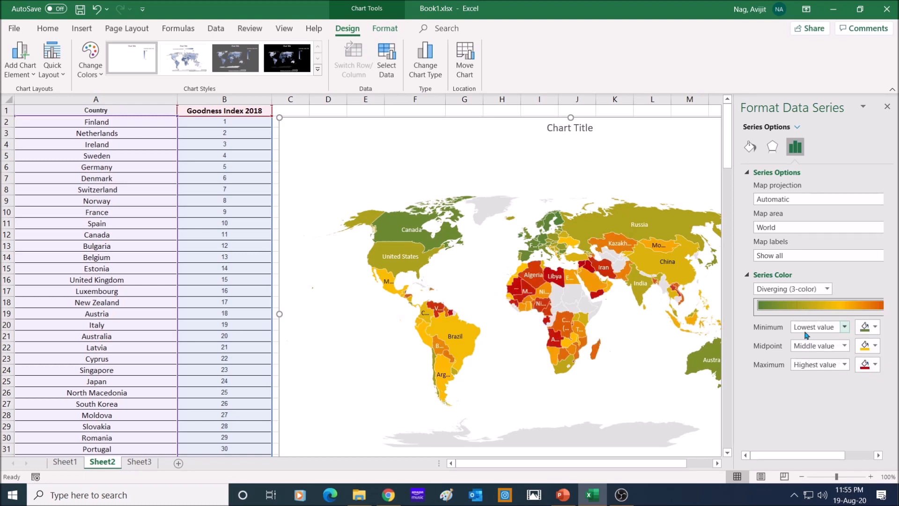
left_click(887, 107)
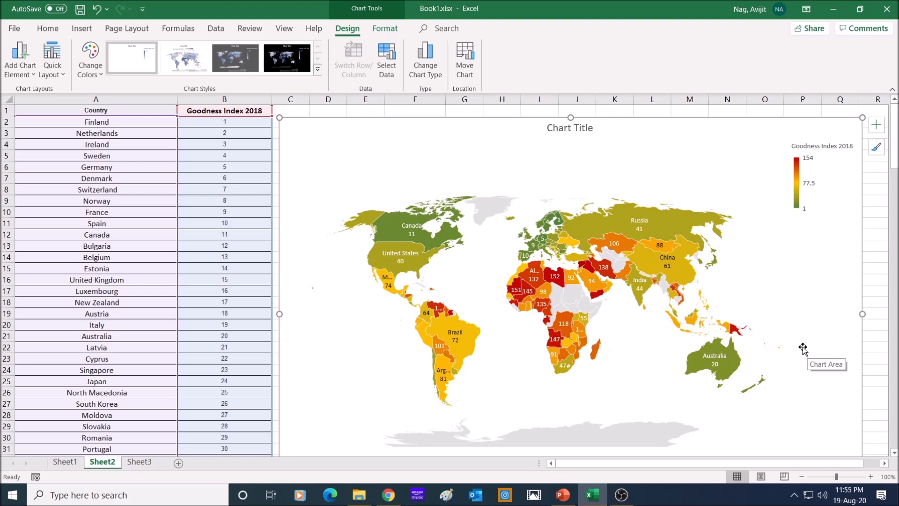
mouse_move(644, 292)
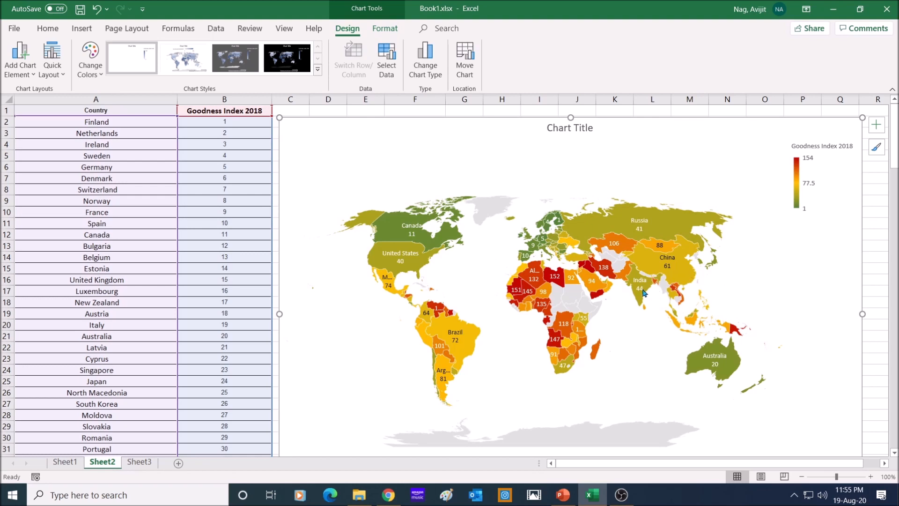
mouse_move(642, 292)
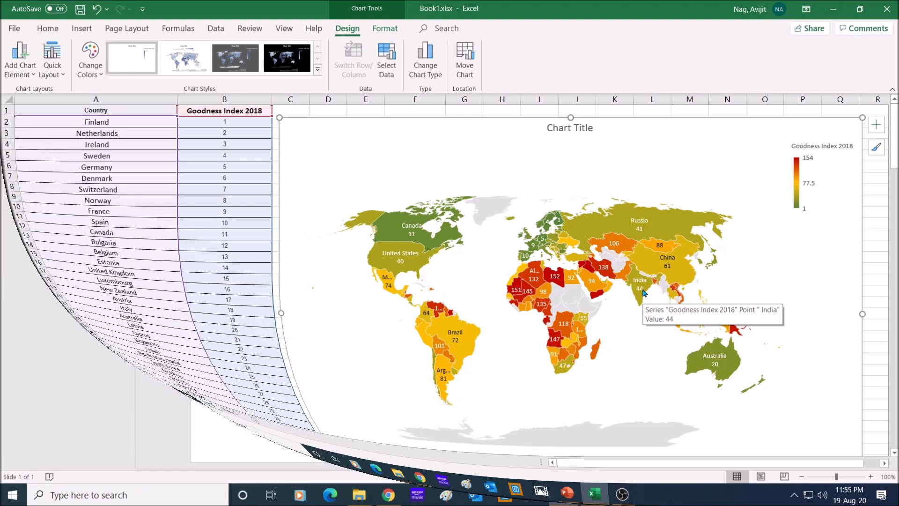
Step: Switch to the blank PowerPoint slide and insert a Filled Map chart
left_click(562, 495)
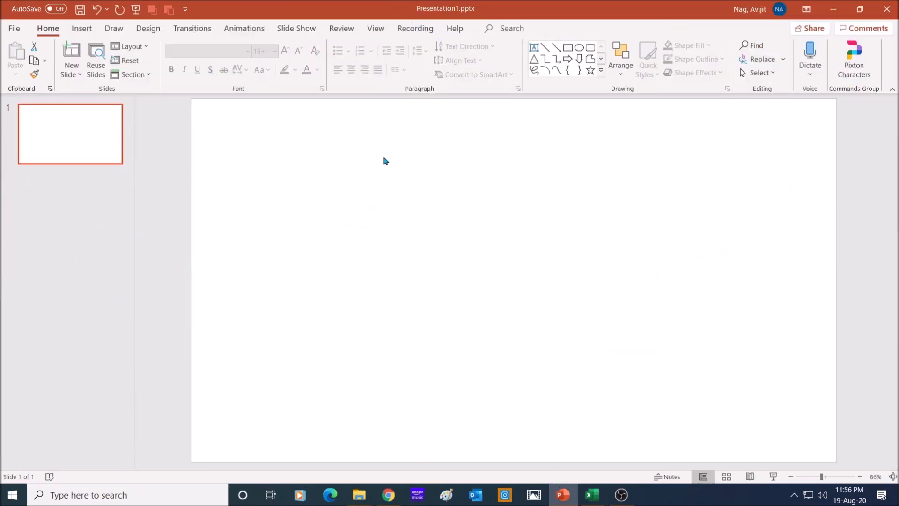
left_click(81, 28)
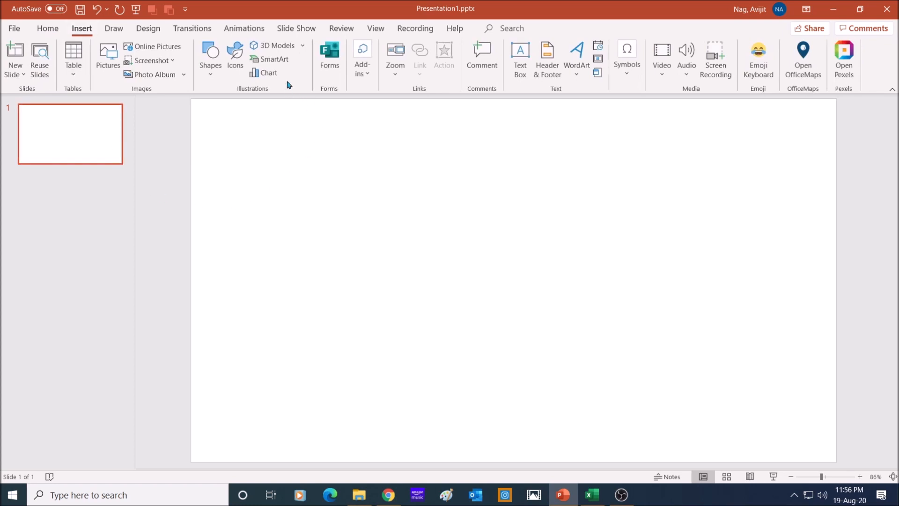
left_click(268, 73)
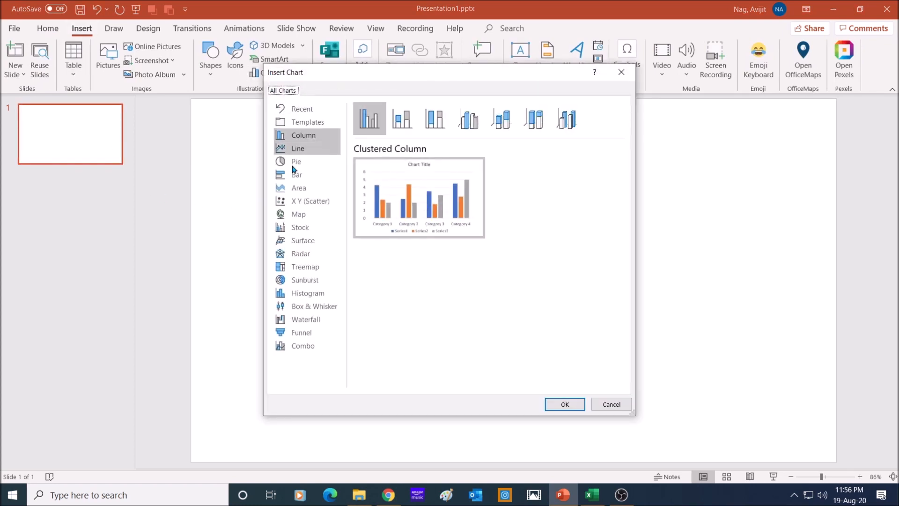
left_click(299, 214)
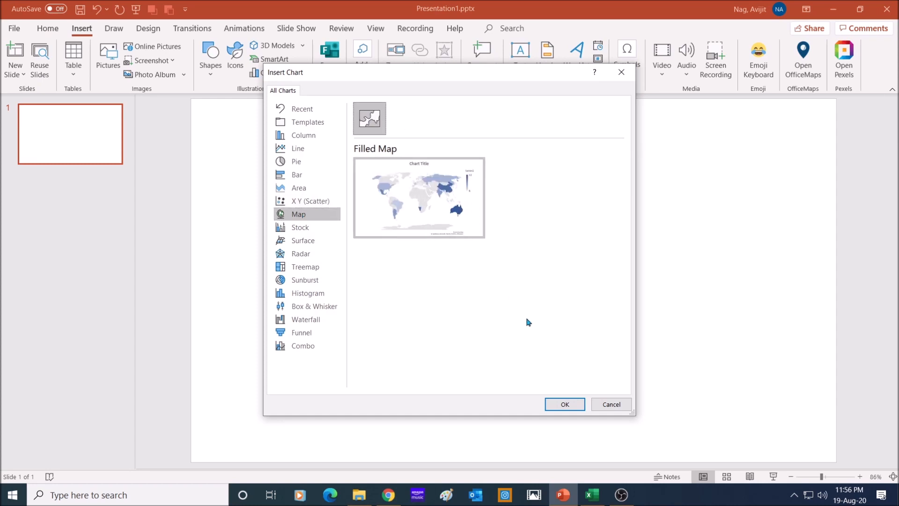
left_click(564, 404)
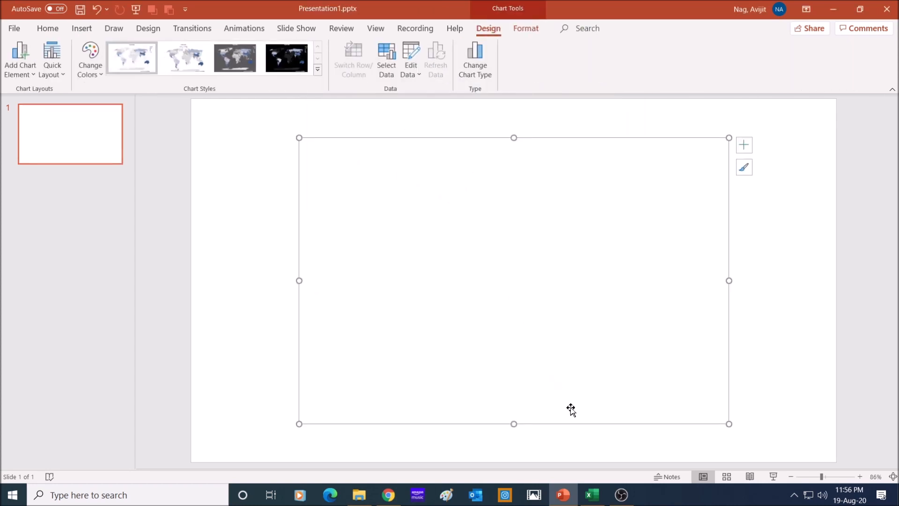
Step: Replace the sample country data with pasted State and OfficialLanguage columns, numbering column C
left_click(410, 59)
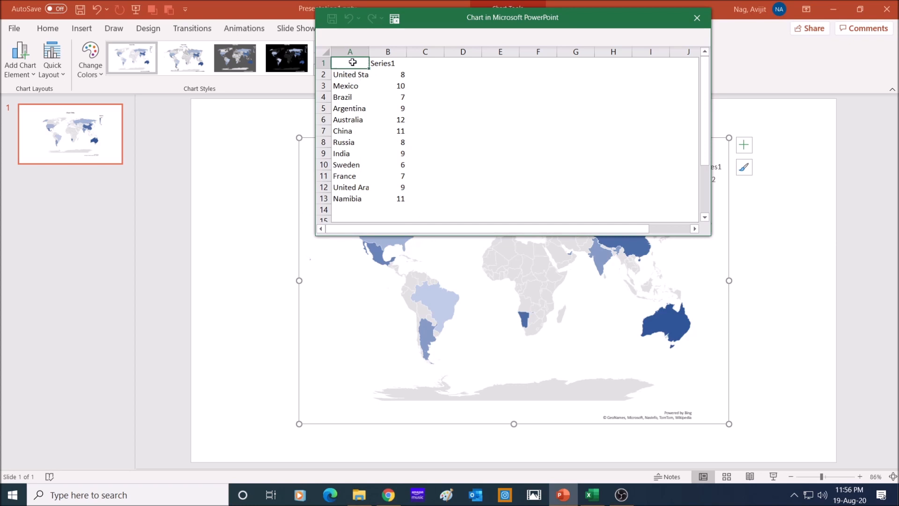
left_click_drag(359, 62, 409, 201)
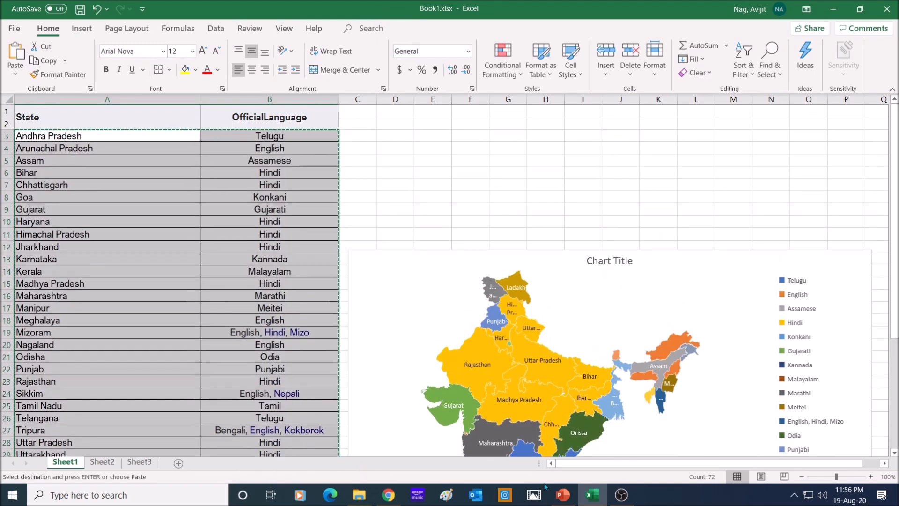
right_click(349, 63)
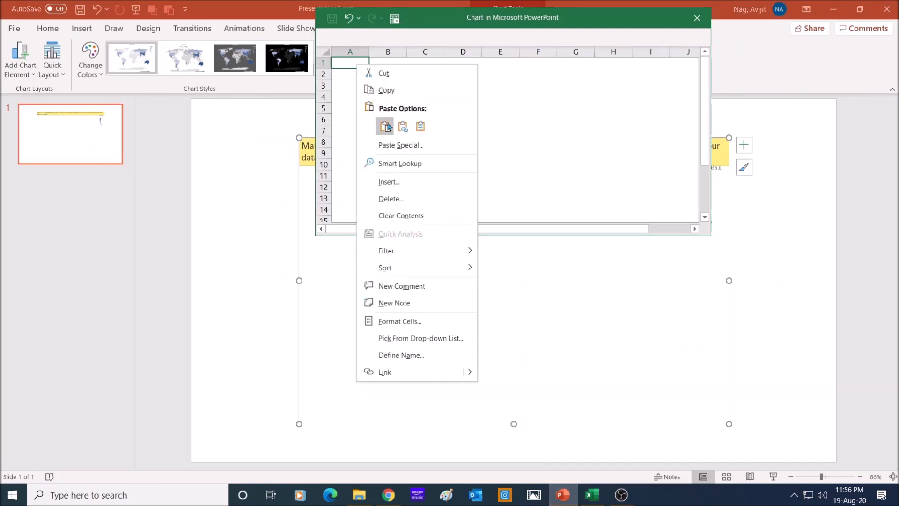
left_click(386, 126)
type("2")
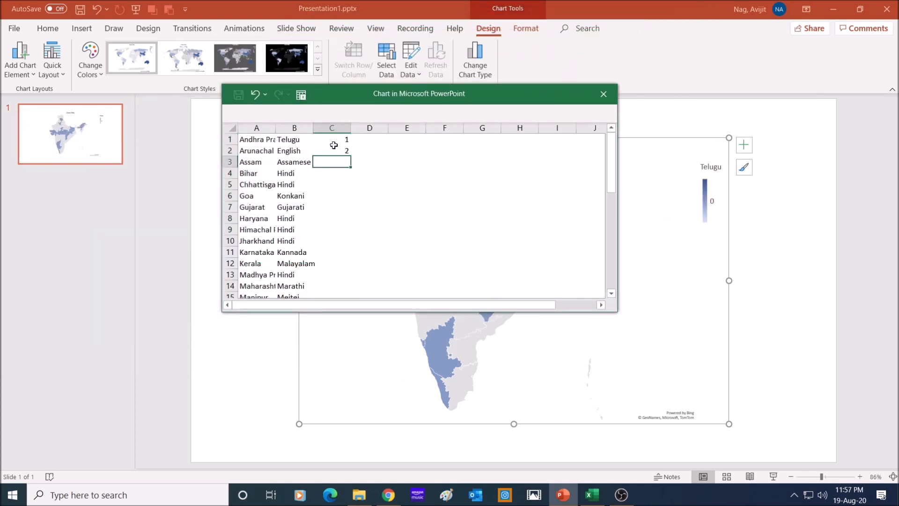
type("3")
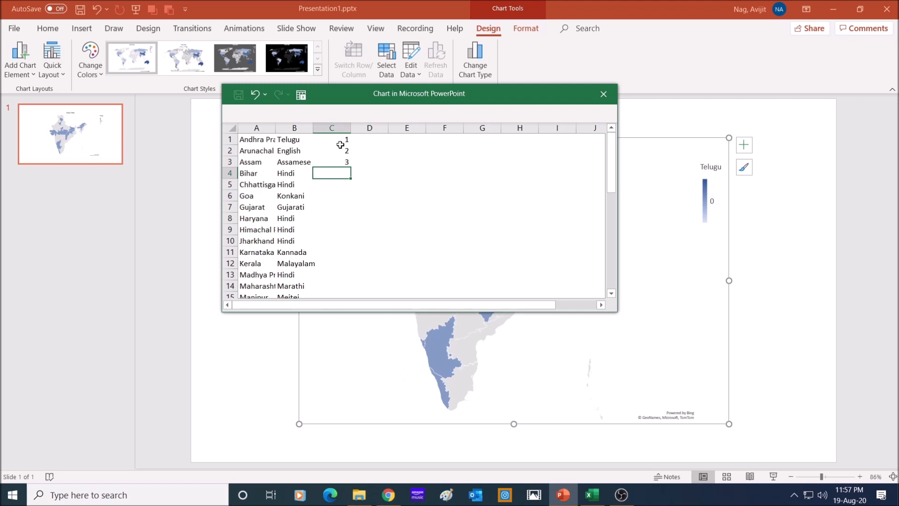
left_click_drag(332, 138, 332, 162)
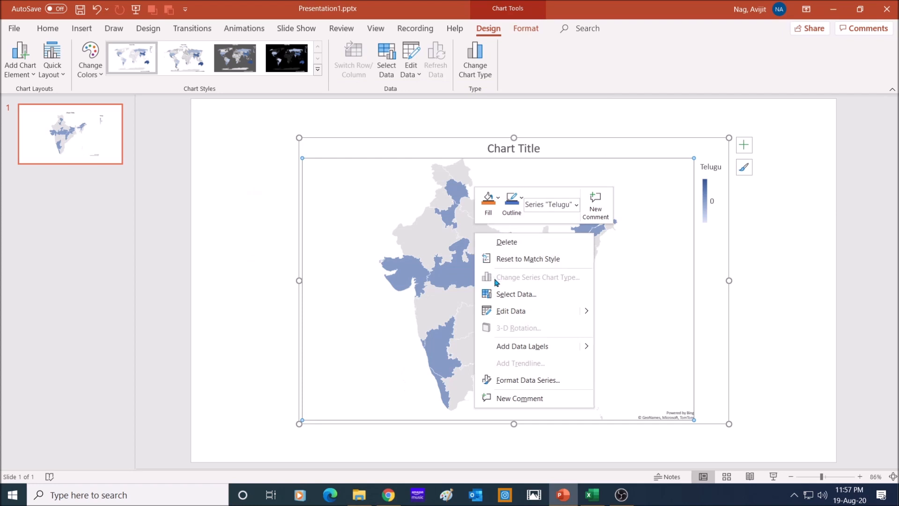
Step: Extend the India map's chart data range to =Sheet1!$A$1:$C$36
left_click(516, 294)
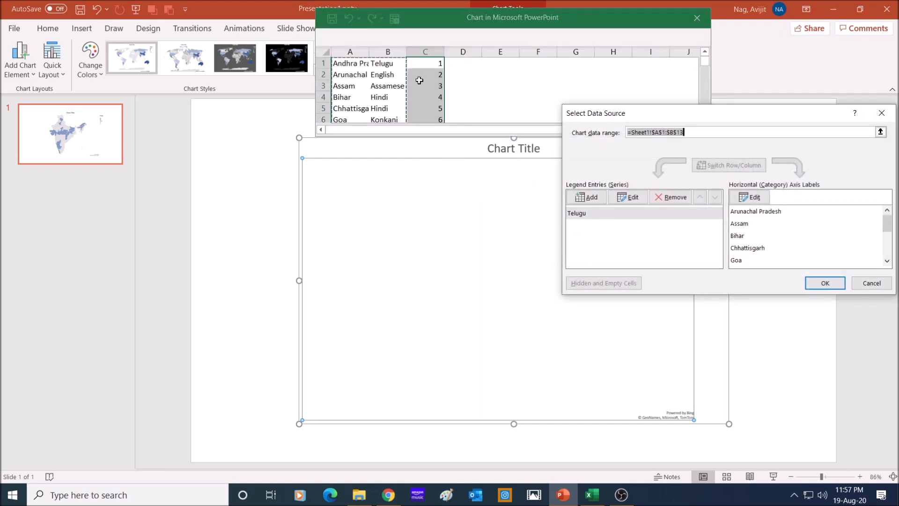
scroll("down", 3)
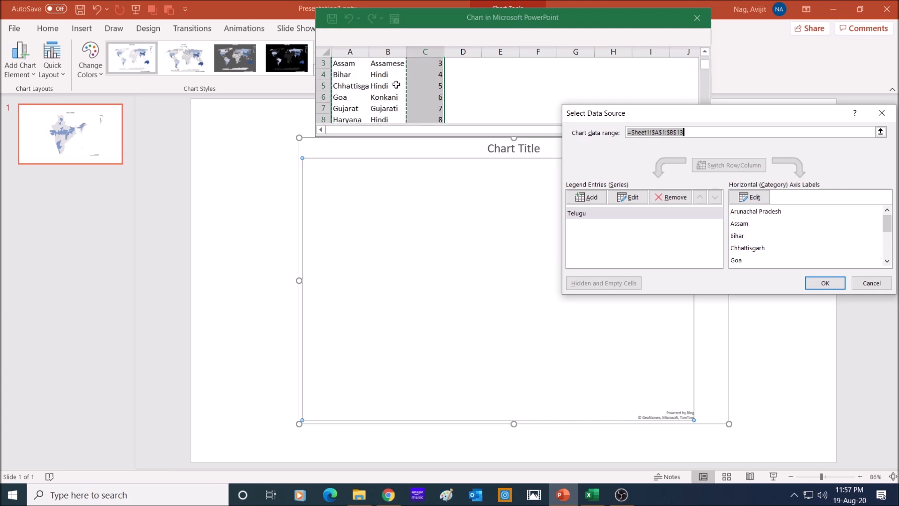
scroll("down", 3)
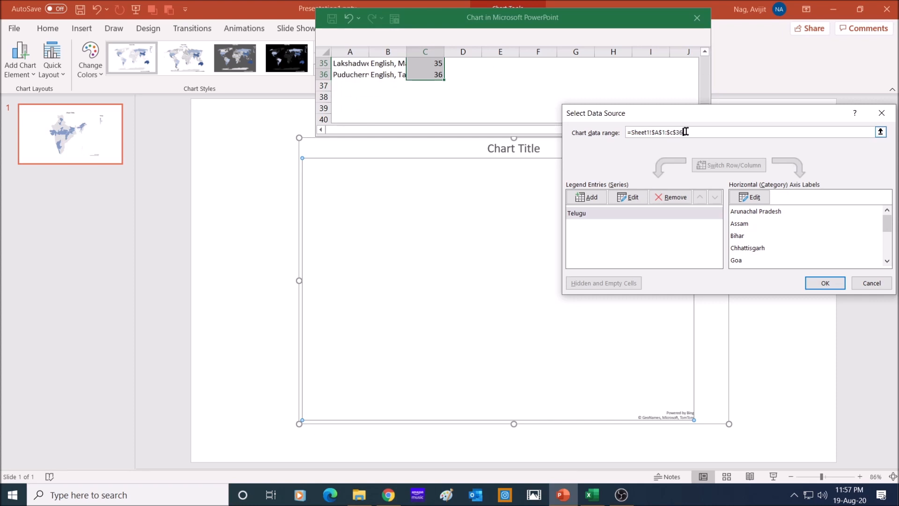
mouse_move(720, 152)
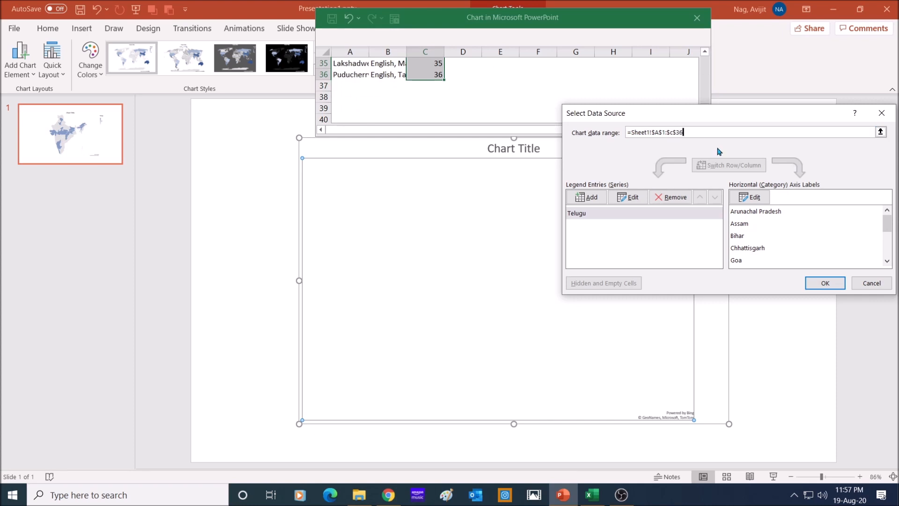
left_click(824, 283)
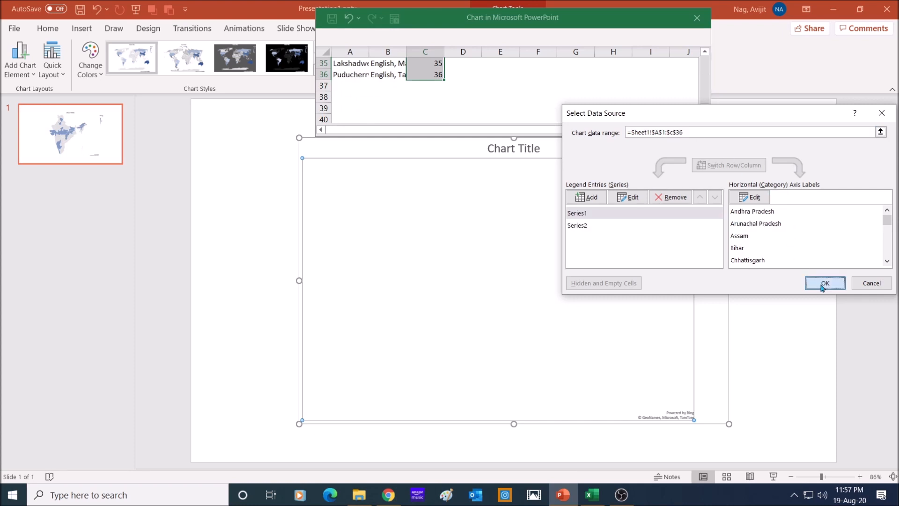
left_click(825, 283)
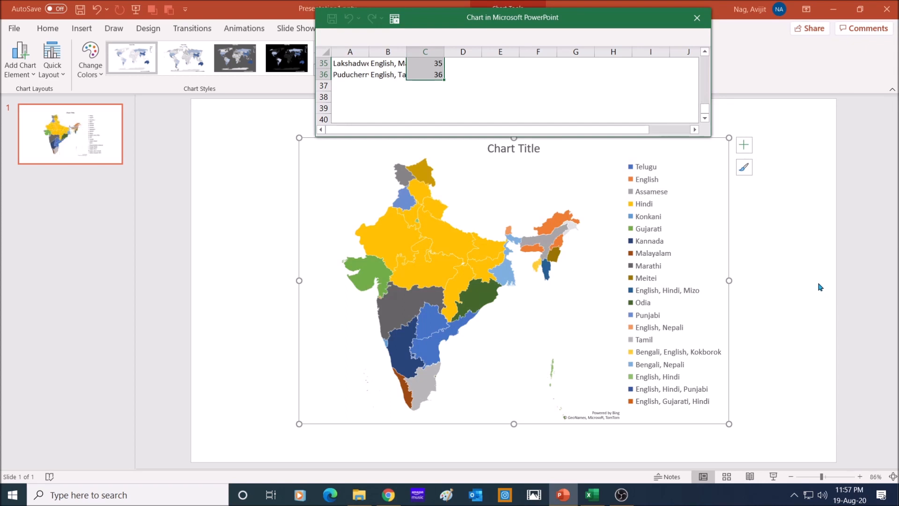
mouse_move(444, 209)
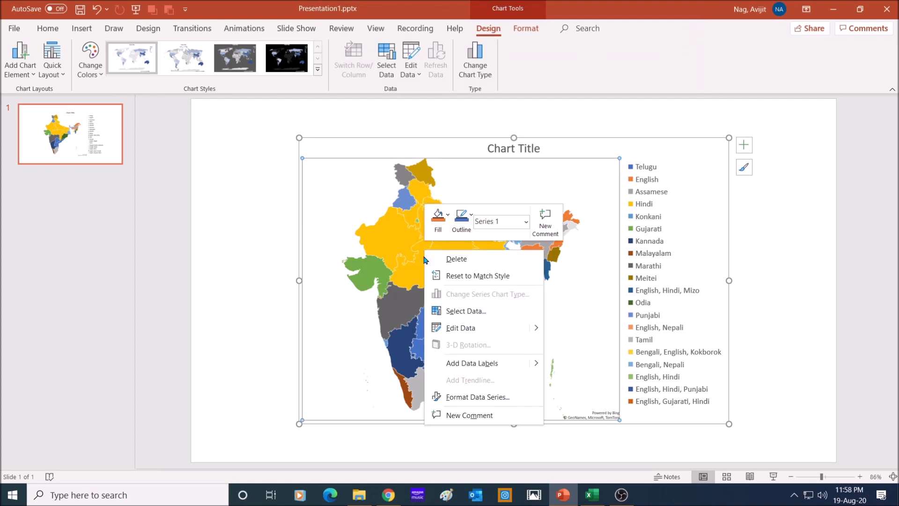
mouse_move(477, 396)
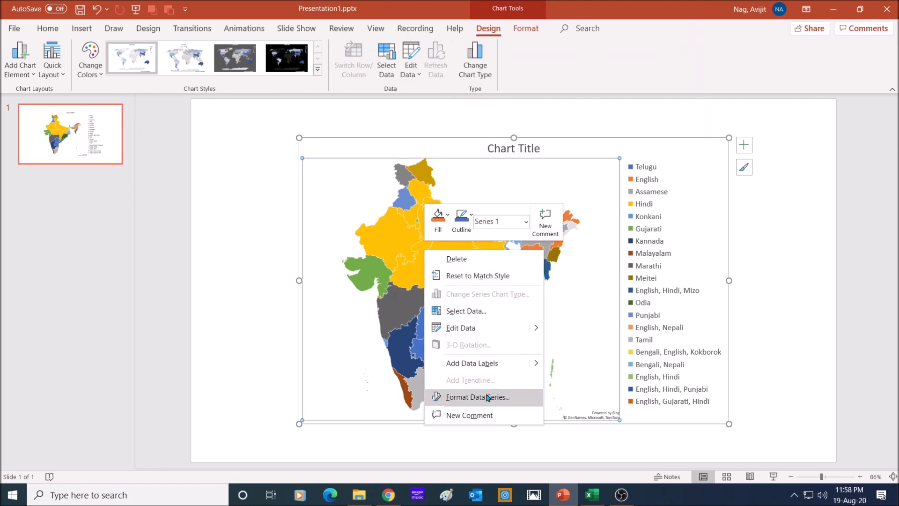
Step: Set the India map series' Map labels to Show all
left_click(479, 397)
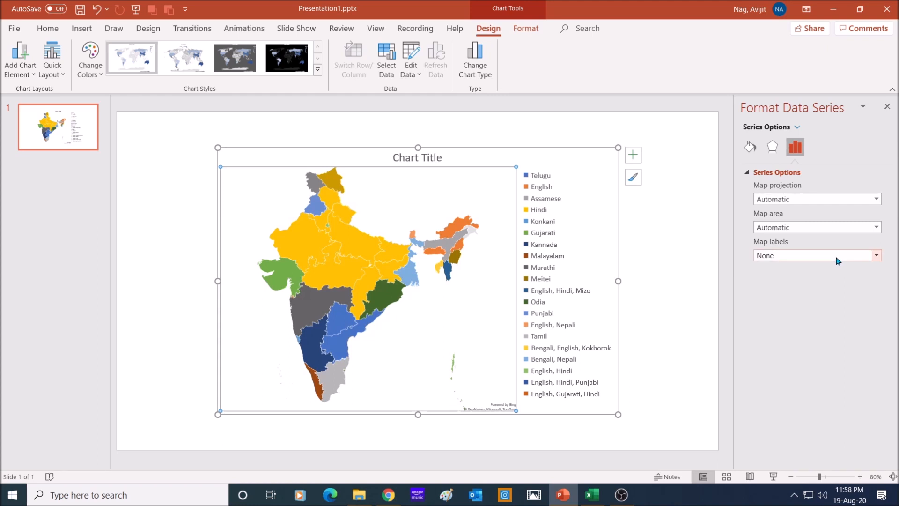
left_click(875, 255)
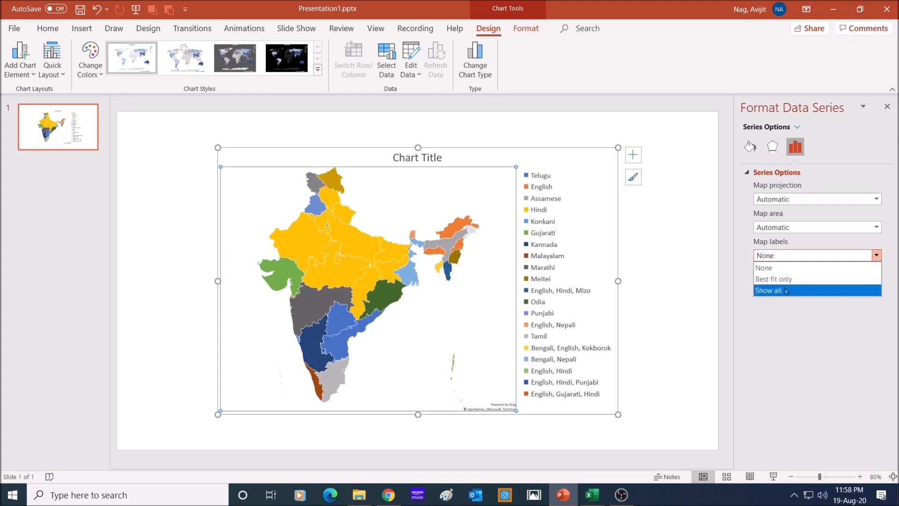
left_click(769, 290)
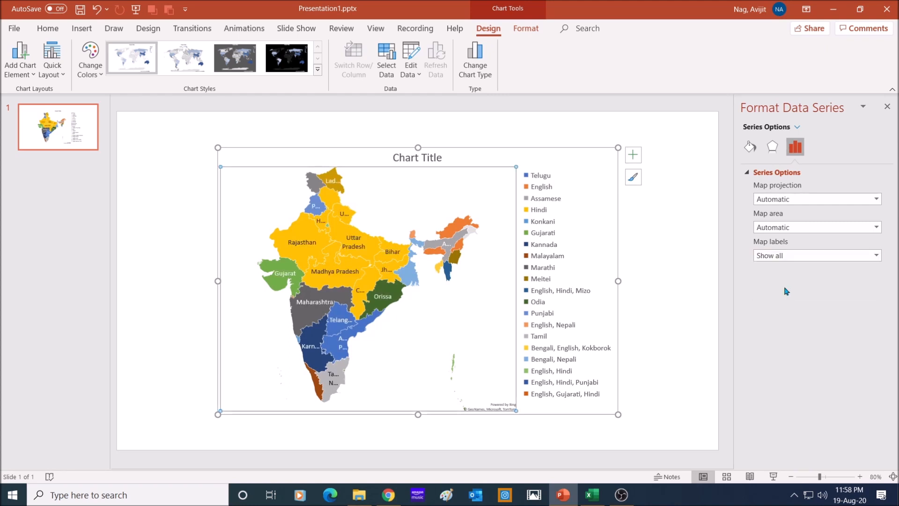
right_click(324, 266)
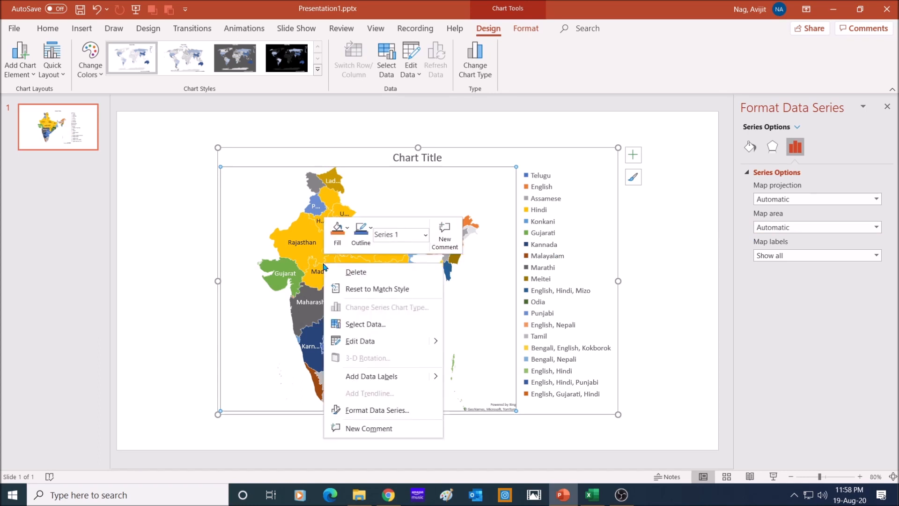
mouse_move(371, 376)
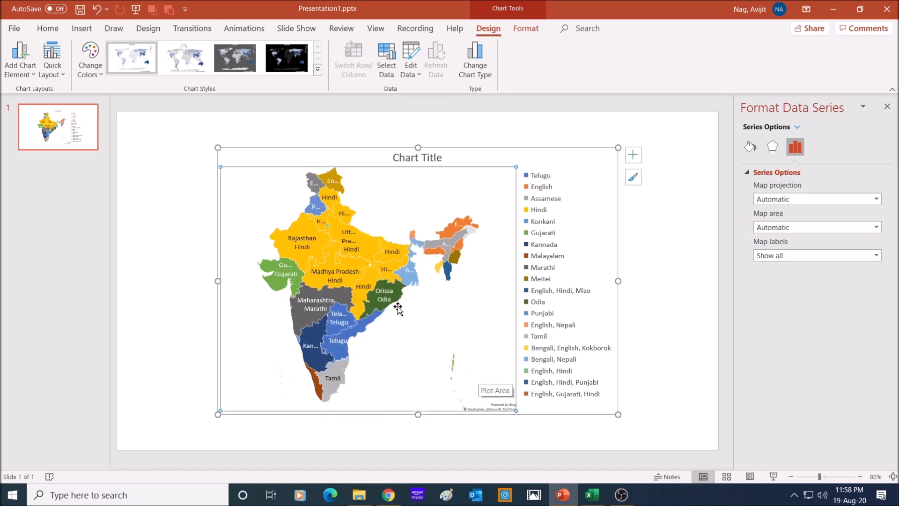
mouse_move(352, 261)
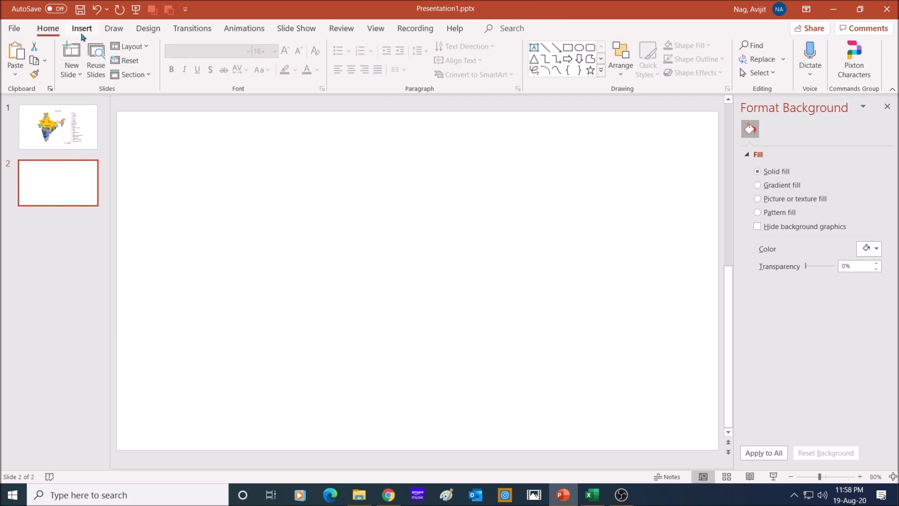
Step: Insert a Filled Map chart on slide 2
left_click(81, 28)
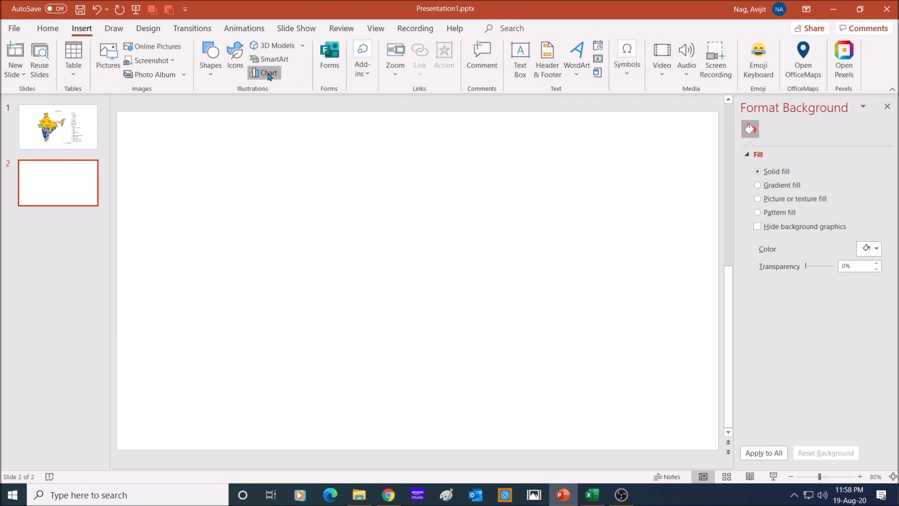
left_click(264, 74)
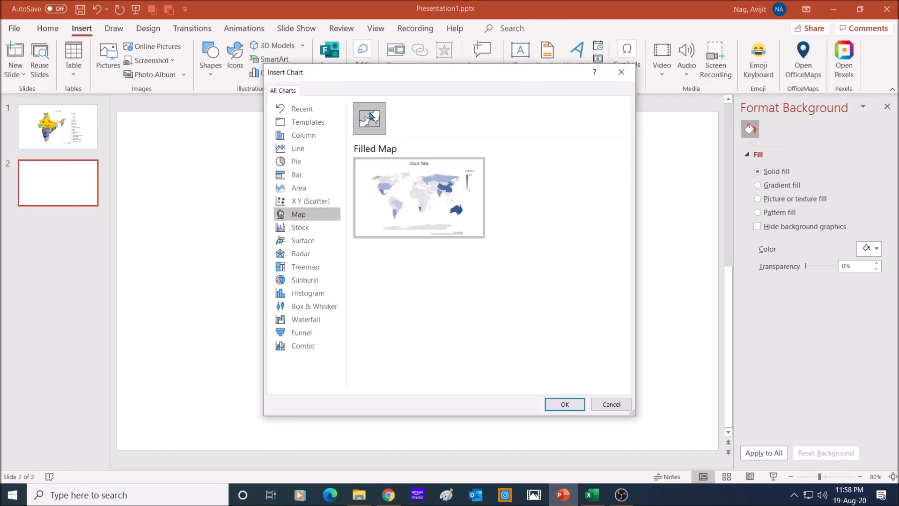
left_click(564, 404)
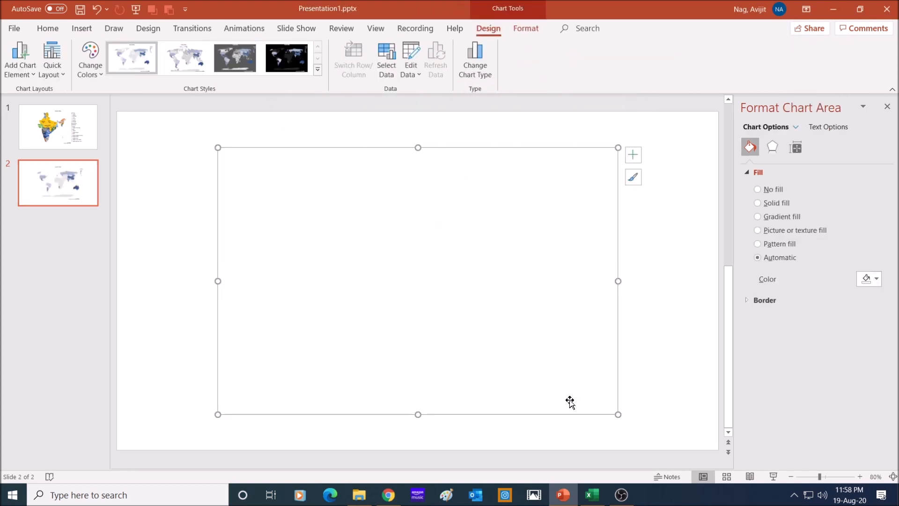
Step: Extend the world map's data range to =Sheet1!$A$1:$B$154 and close the data sheet
left_click(411, 57)
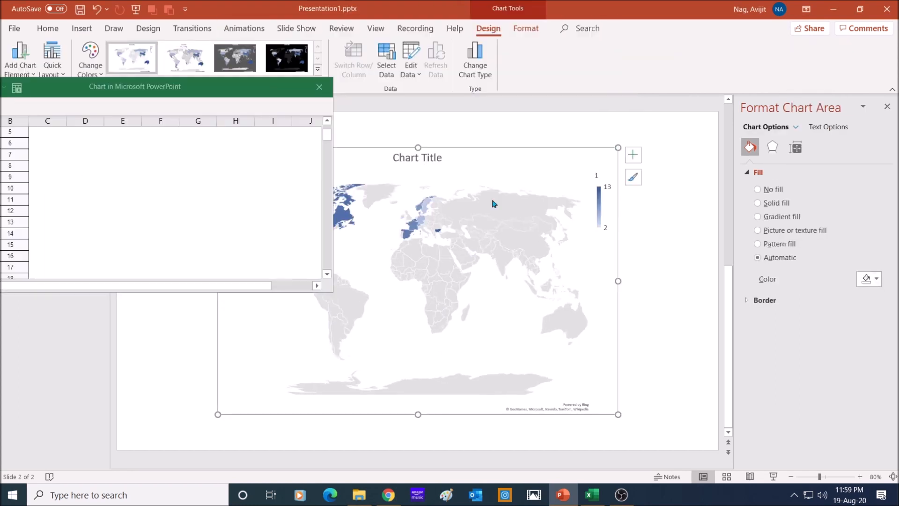
left_click(386, 59)
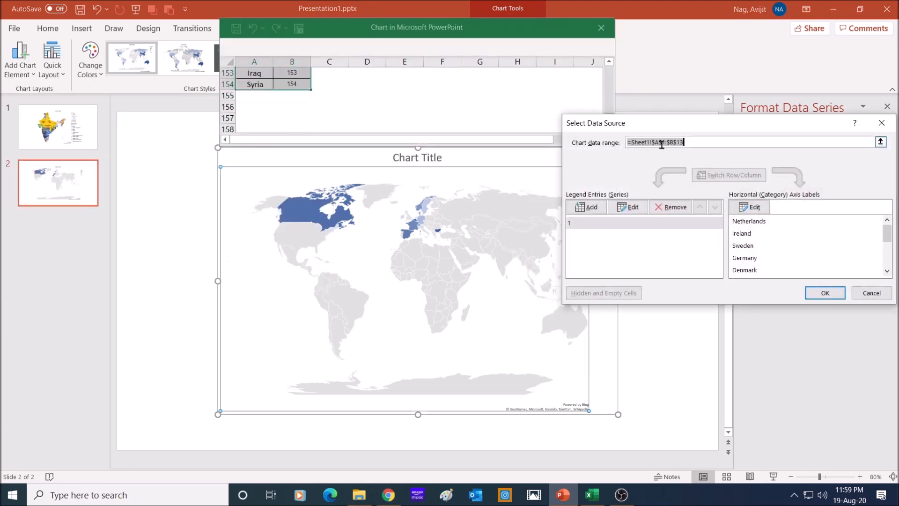
left_click(824, 292)
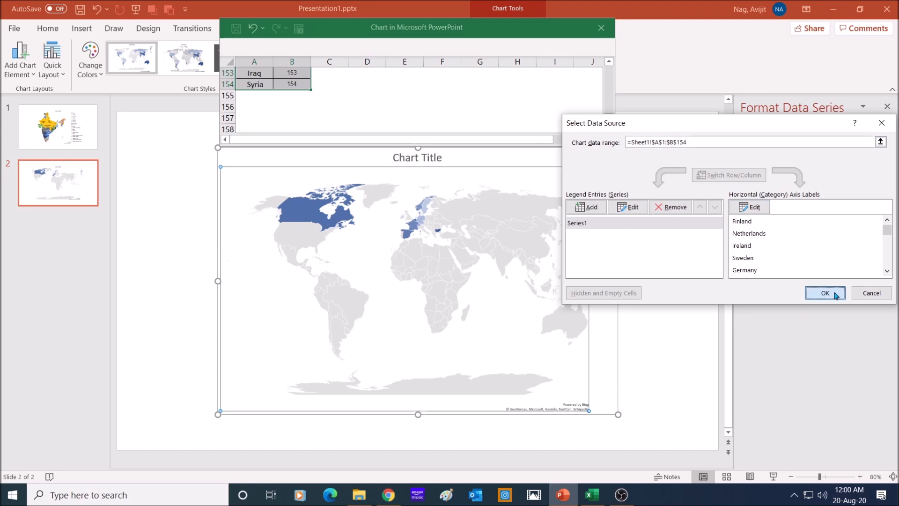
left_click(825, 293)
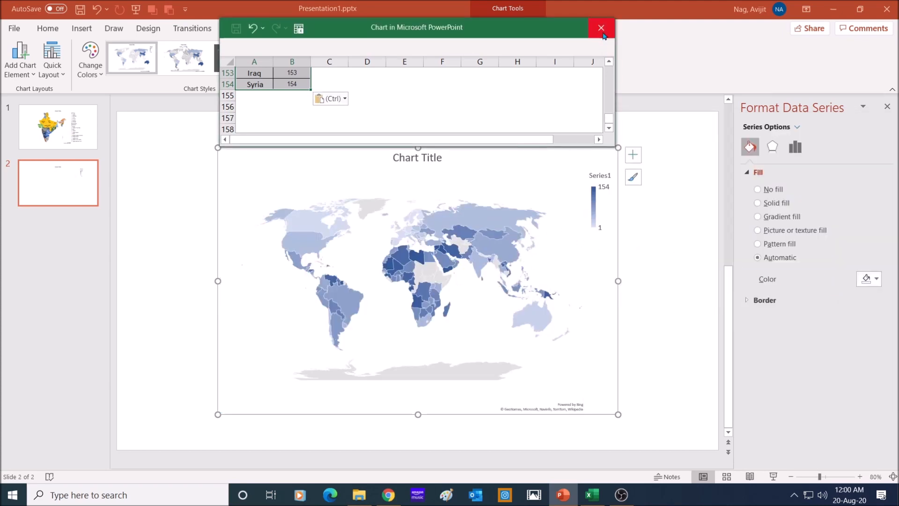
left_click(601, 27)
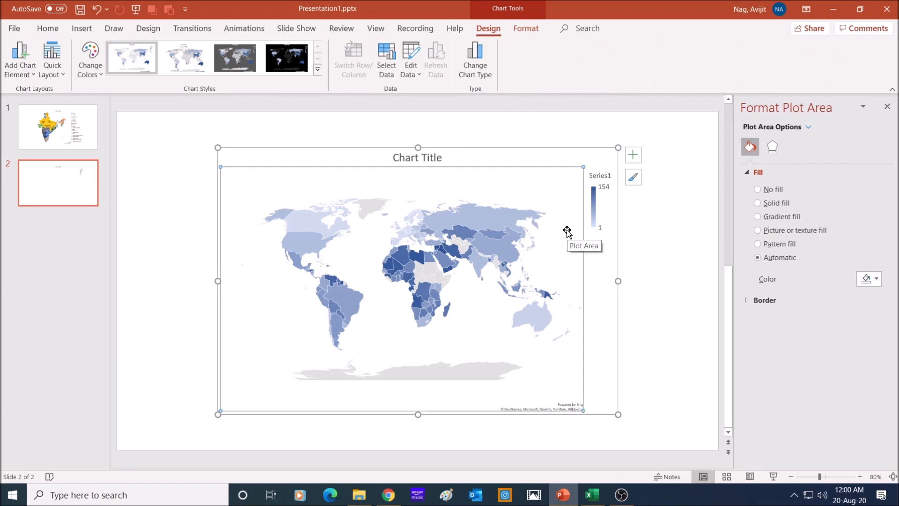
Step: Show all country labels, use a diverging 3-color scale, and apply Mercator projection
right_click(567, 232)
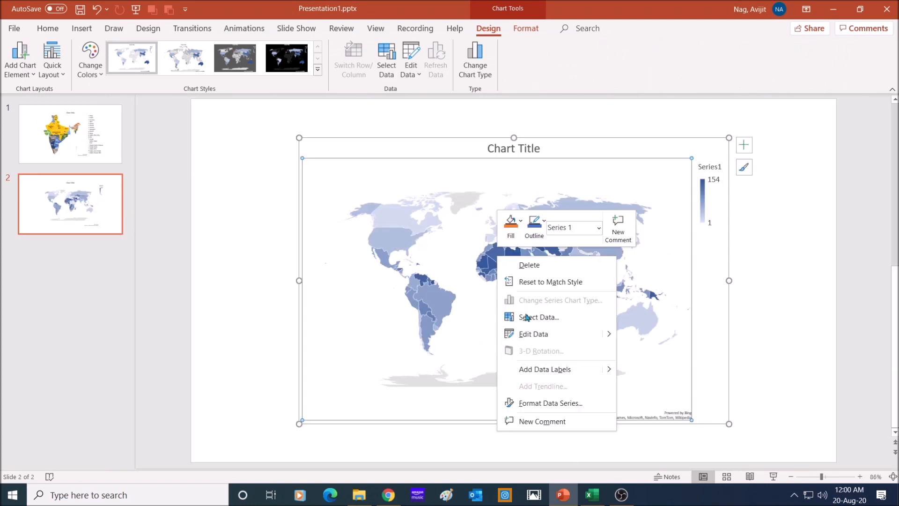
left_click(550, 402)
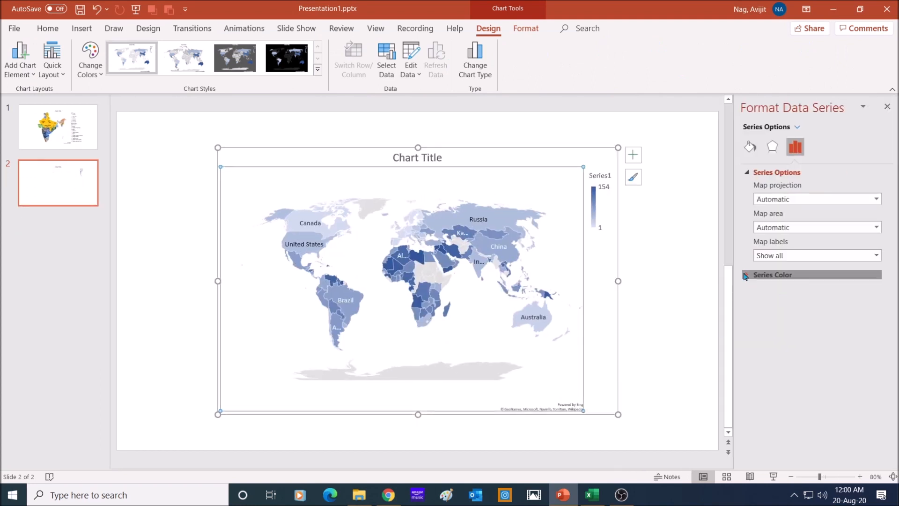
left_click(772, 275)
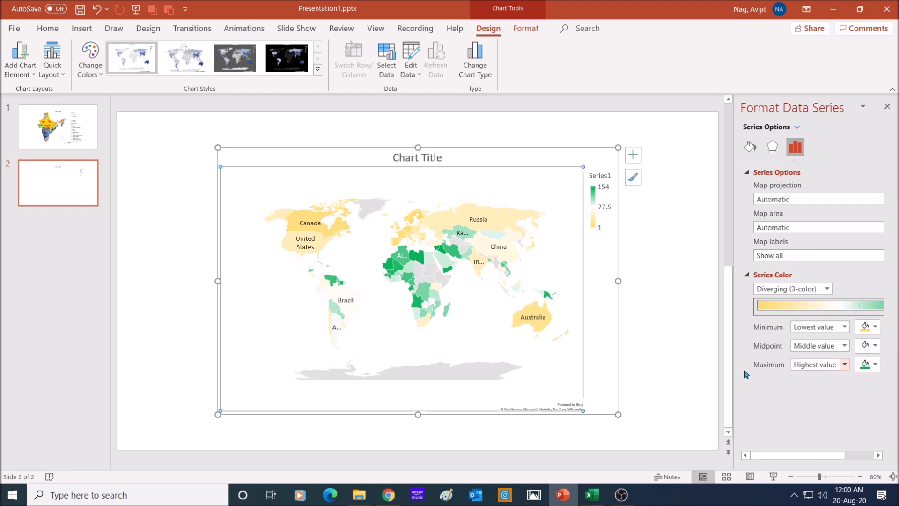
left_click(817, 199)
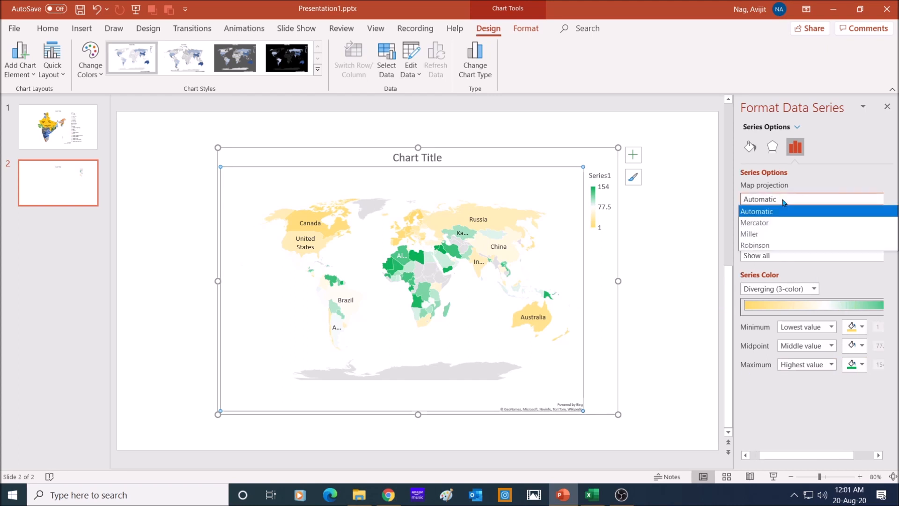
left_click(754, 222)
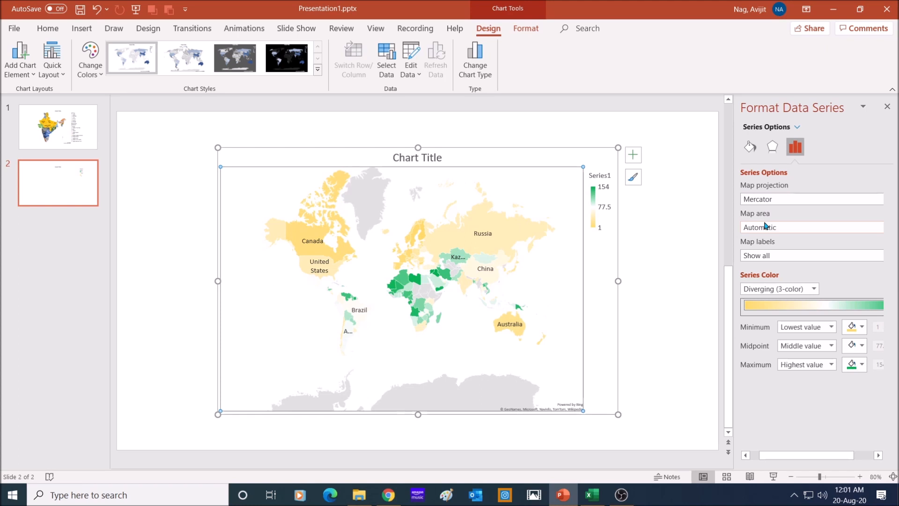
mouse_move(452, 236)
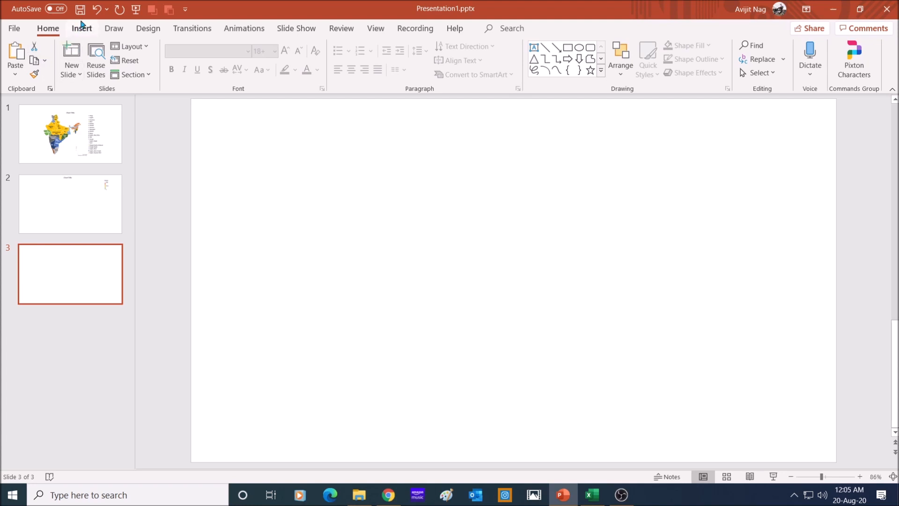
Step: Search the Office add-in store for 'Map' and add OfficeMaps
left_click(82, 28)
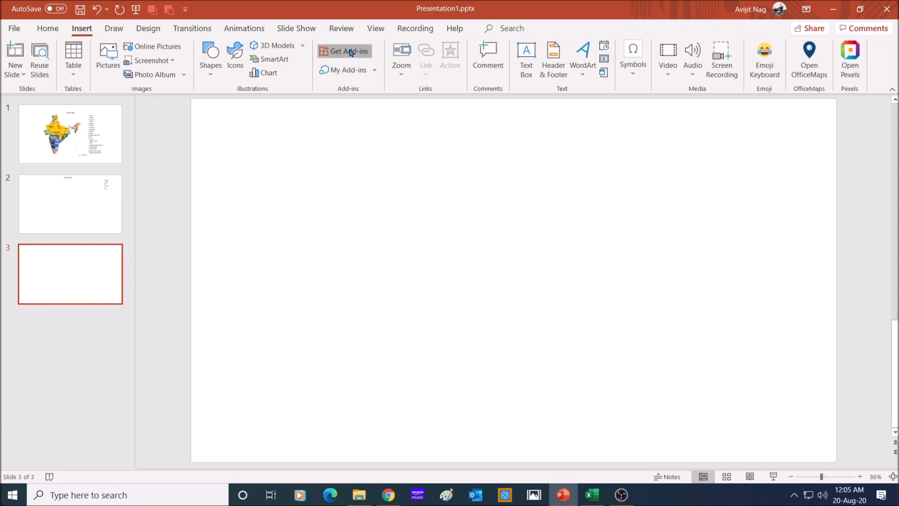
left_click(347, 51)
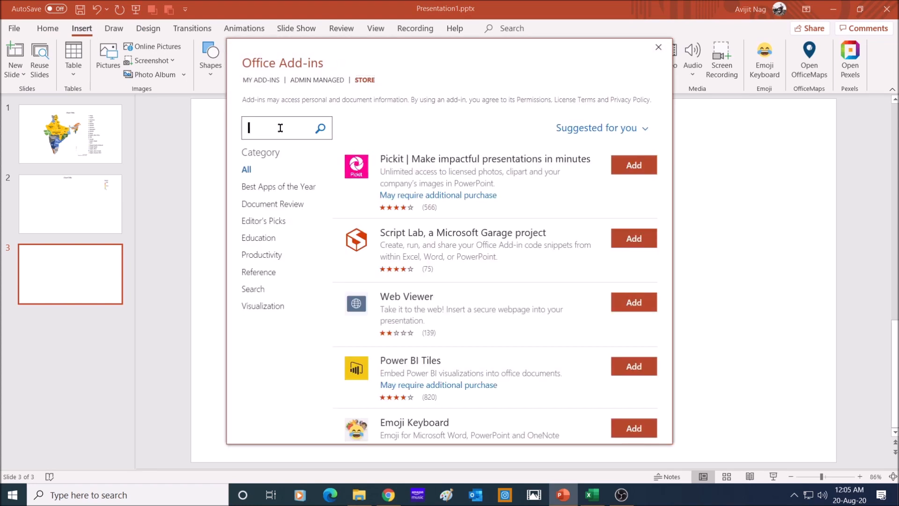
type("Map")
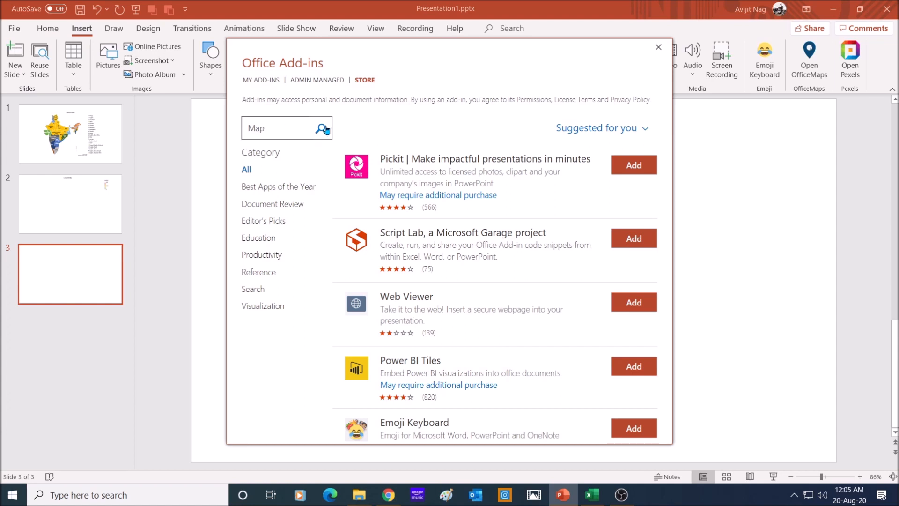
left_click(321, 128)
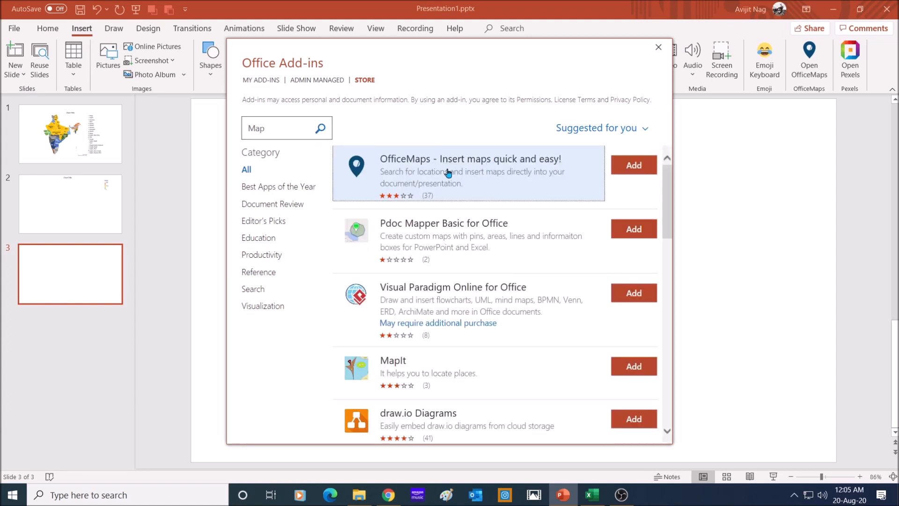
mouse_move(496, 181)
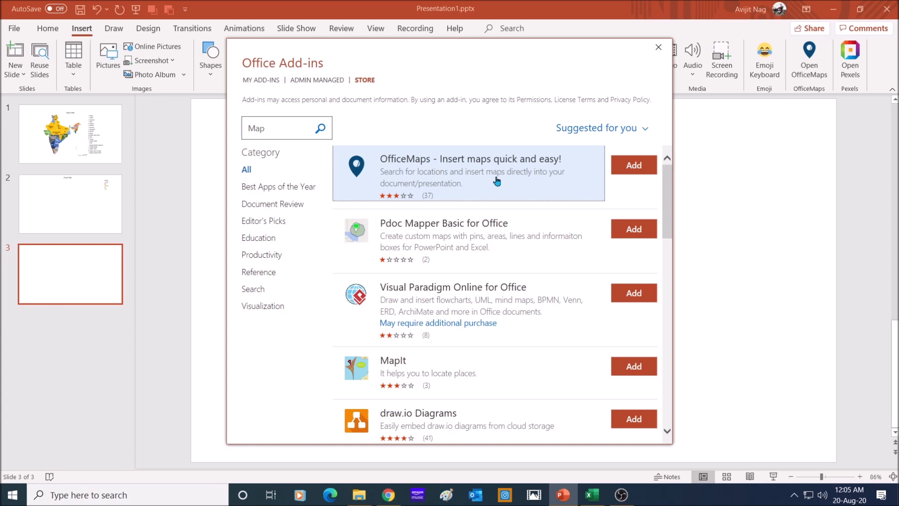
left_click(261, 80)
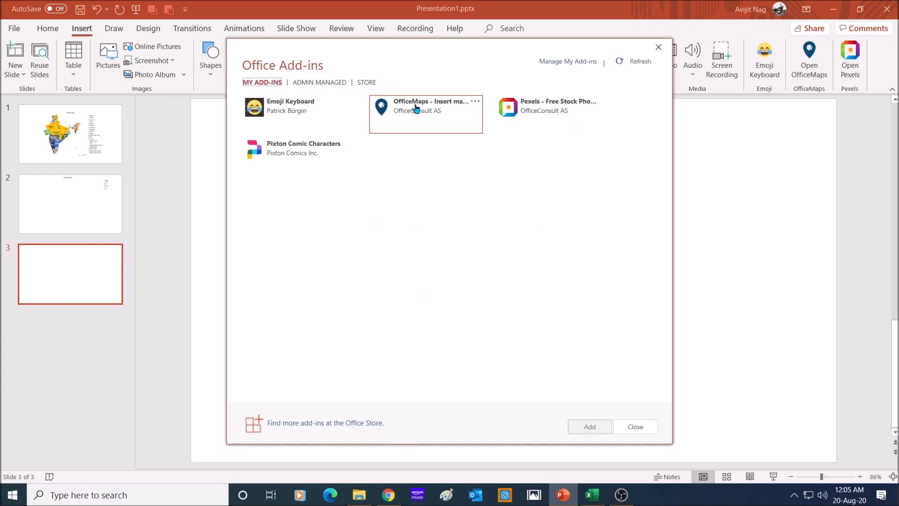
left_click(426, 114)
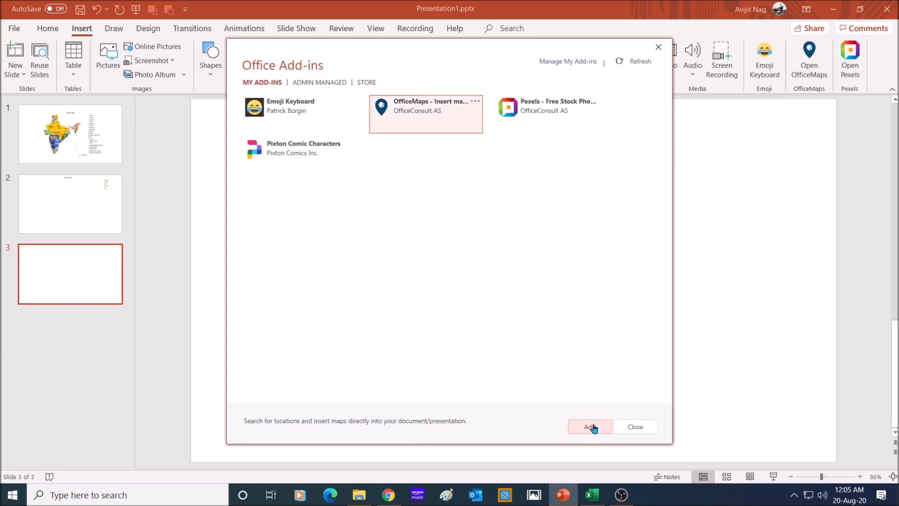
left_click(589, 426)
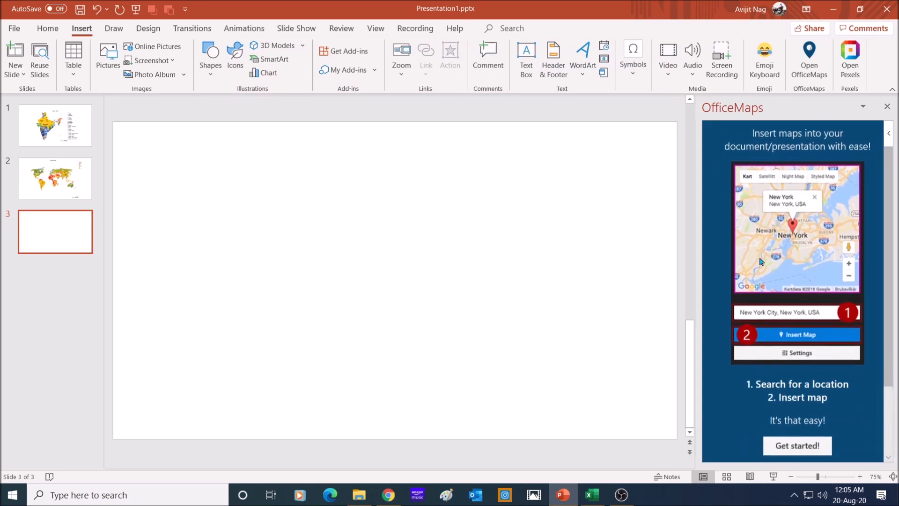
Step: Search OfficeMaps for Mumbai and select Mumbai, Maharashtra, India
scroll("down", 3)
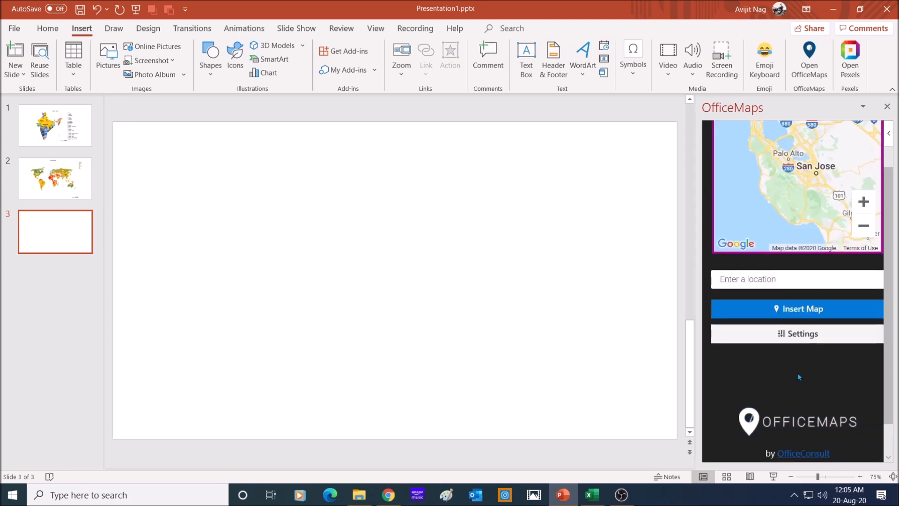
left_click(796, 279)
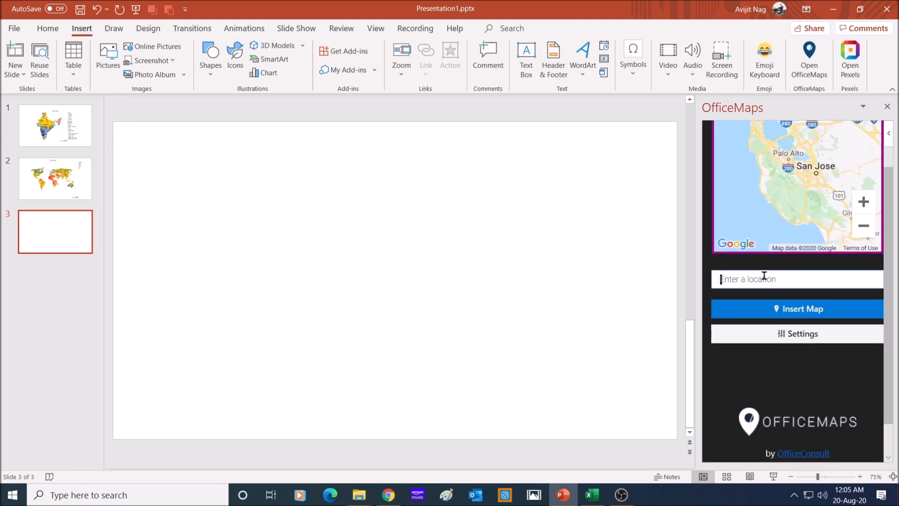
type("Mumbai")
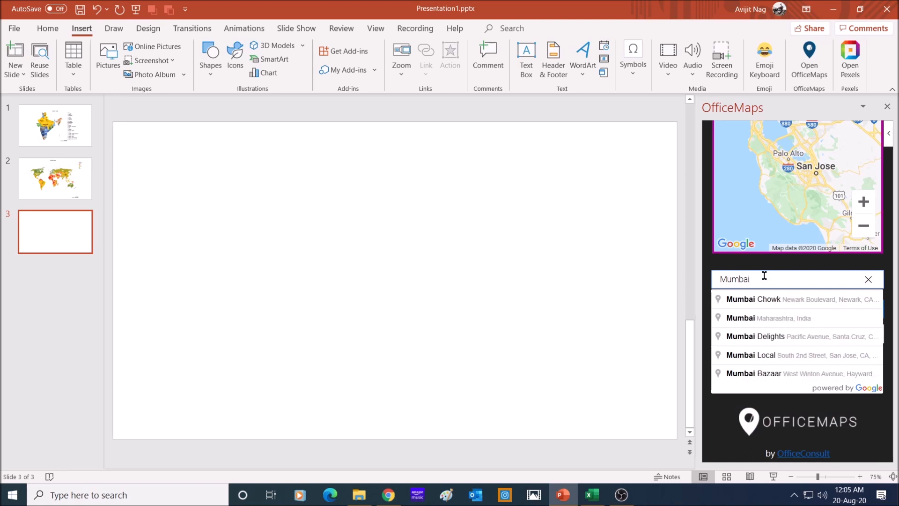
mouse_move(784, 318)
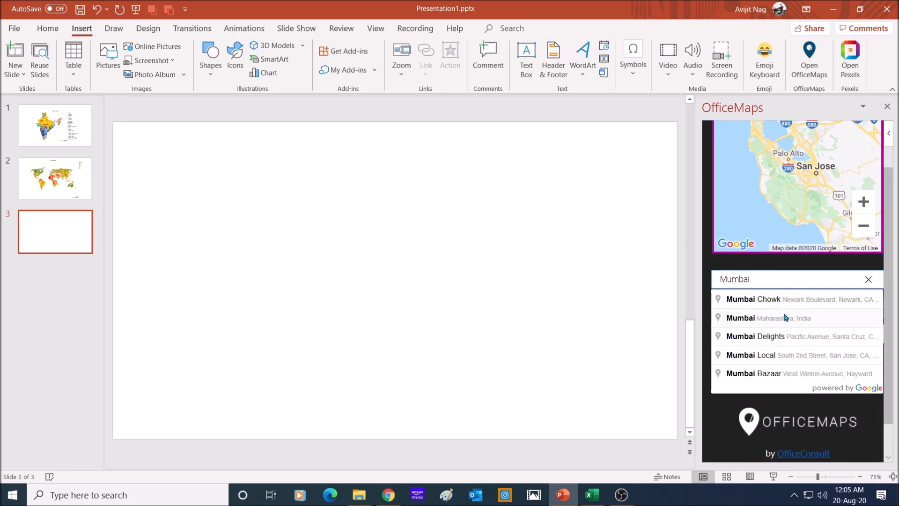
left_click(767, 318)
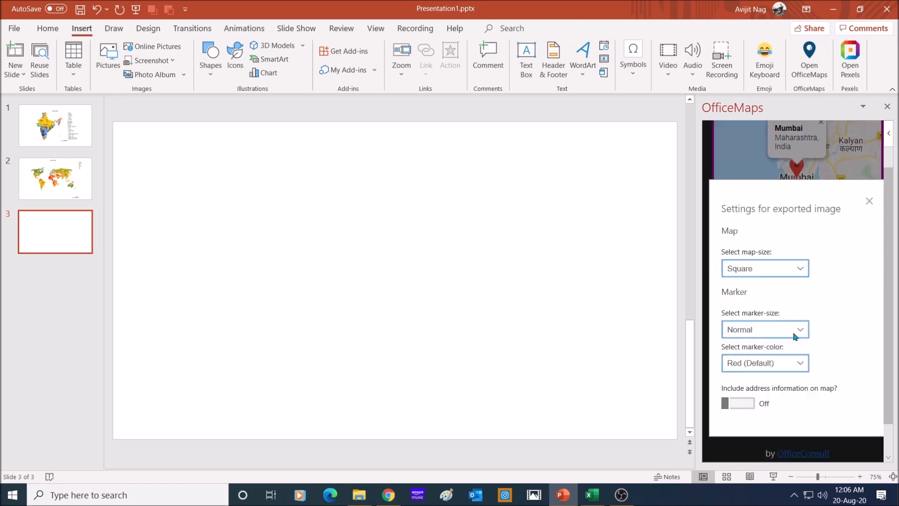
Step: Set widescreen 16:9 size with a red marker and insert the map
left_click(765, 268)
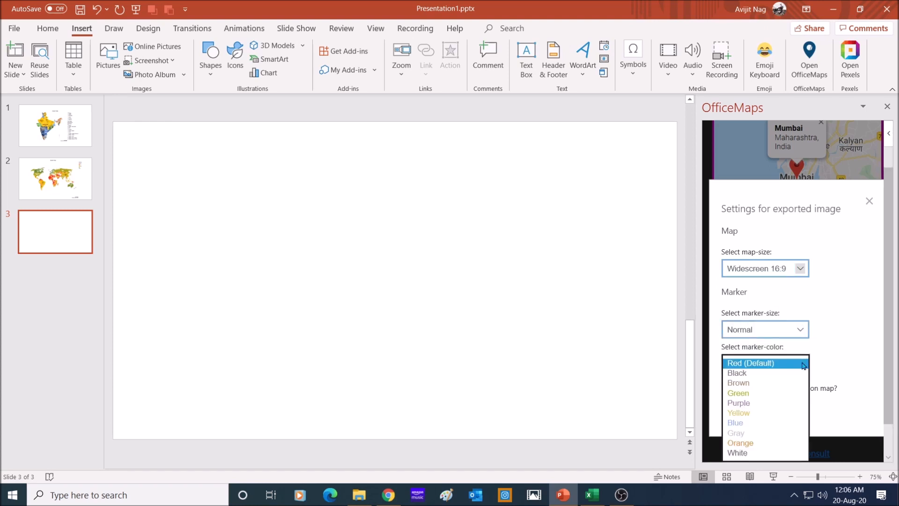
left_click(751, 363)
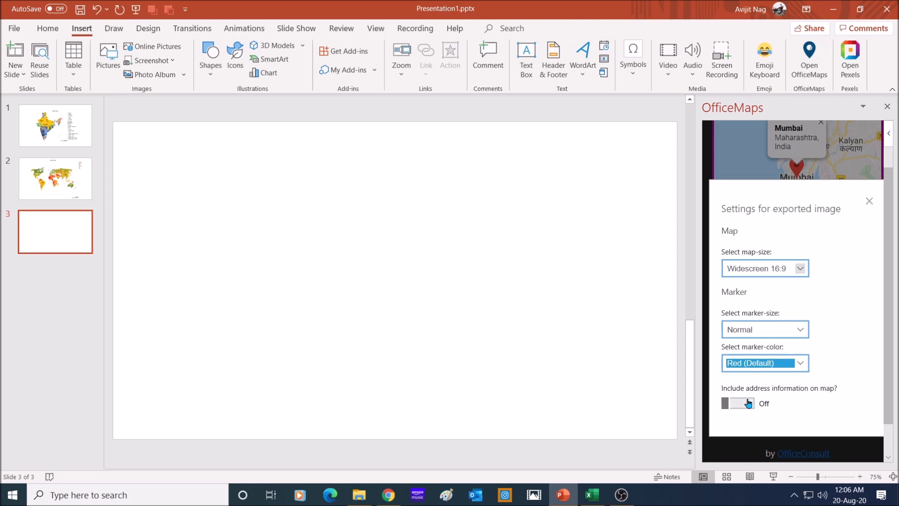
left_click(869, 201)
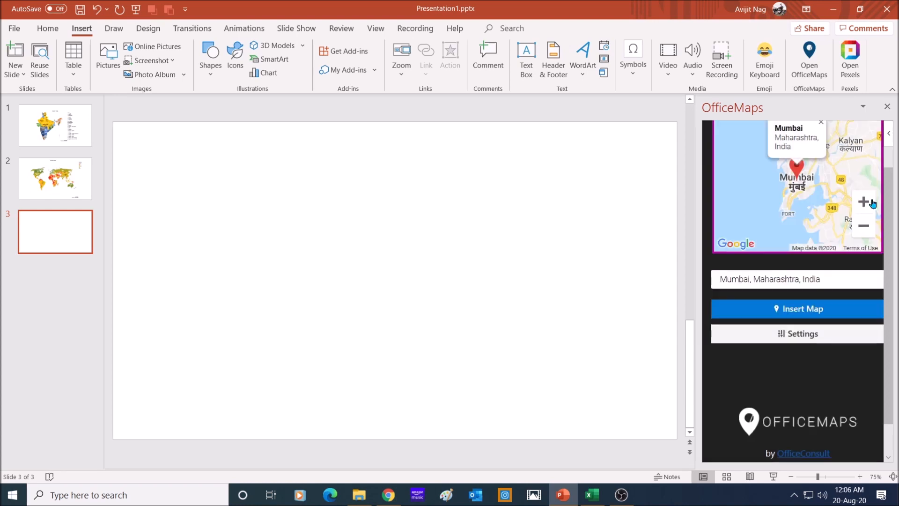
left_click(797, 309)
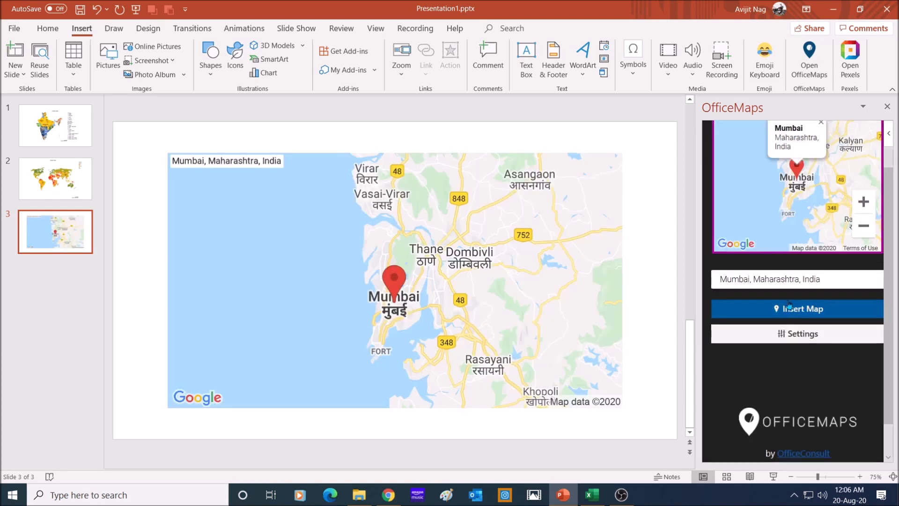
Step: Close the OfficeMaps panel, scroll through Design Ideas, and switch to the Design tab
left_click(797, 309)
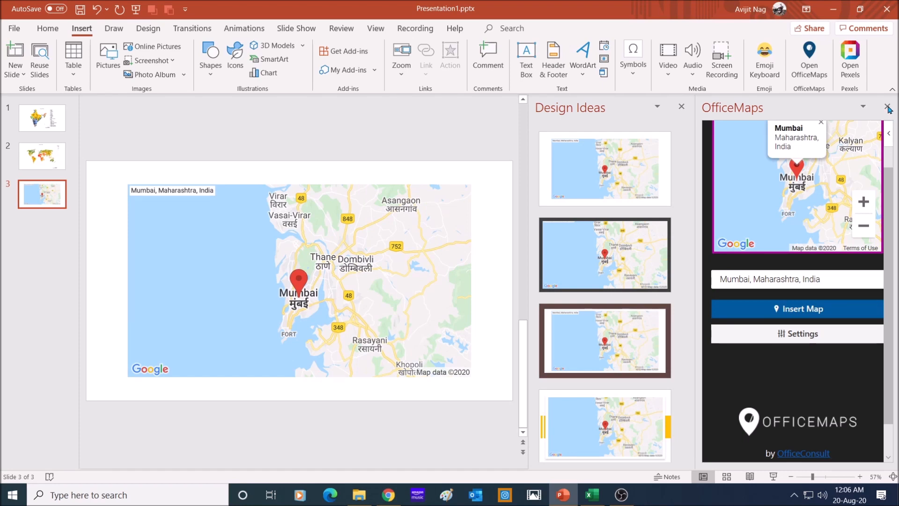
left_click(888, 107)
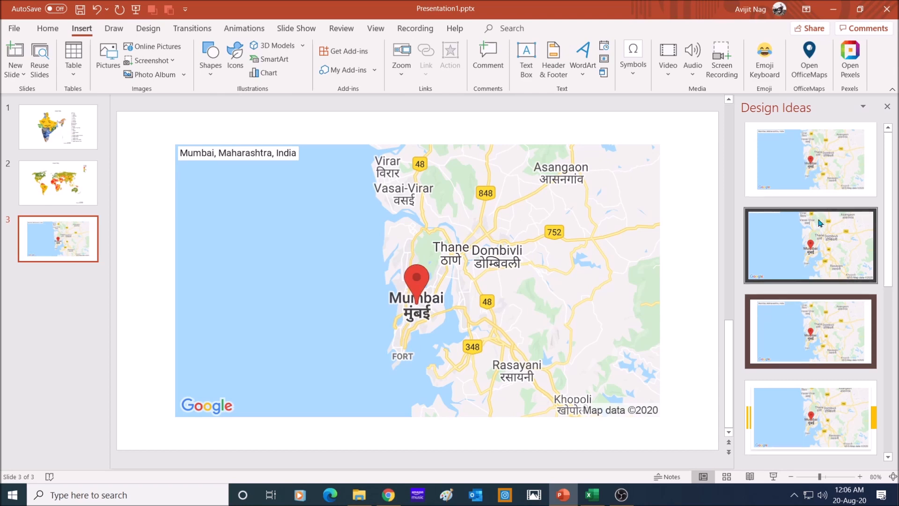
scroll("down", 3)
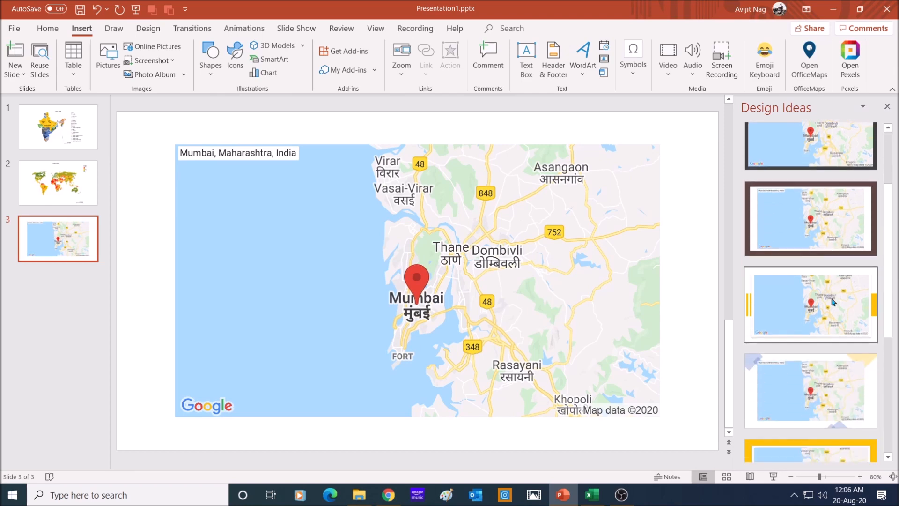
scroll("down", 3)
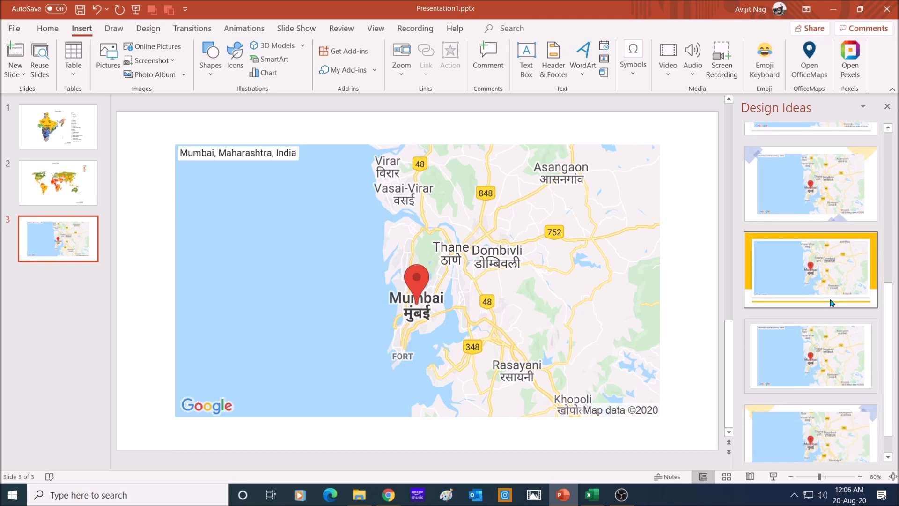
scroll("down", 3)
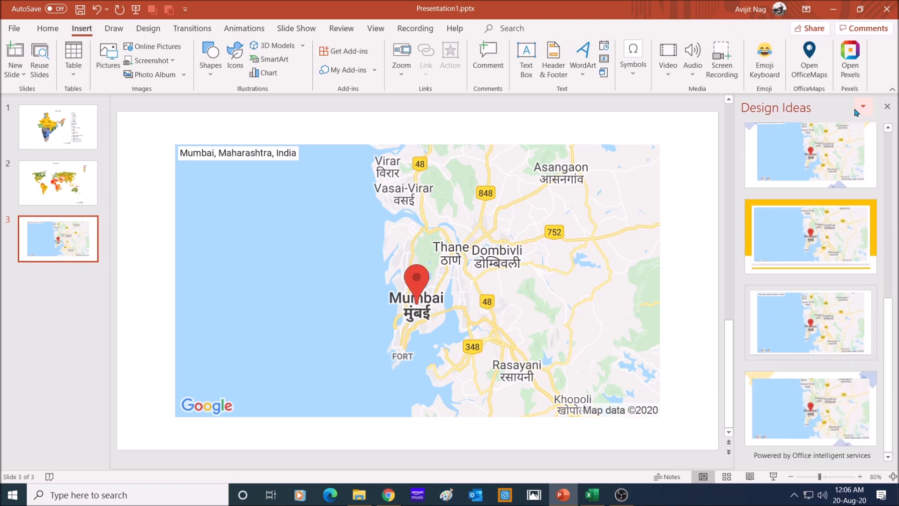
mouse_move(148, 41)
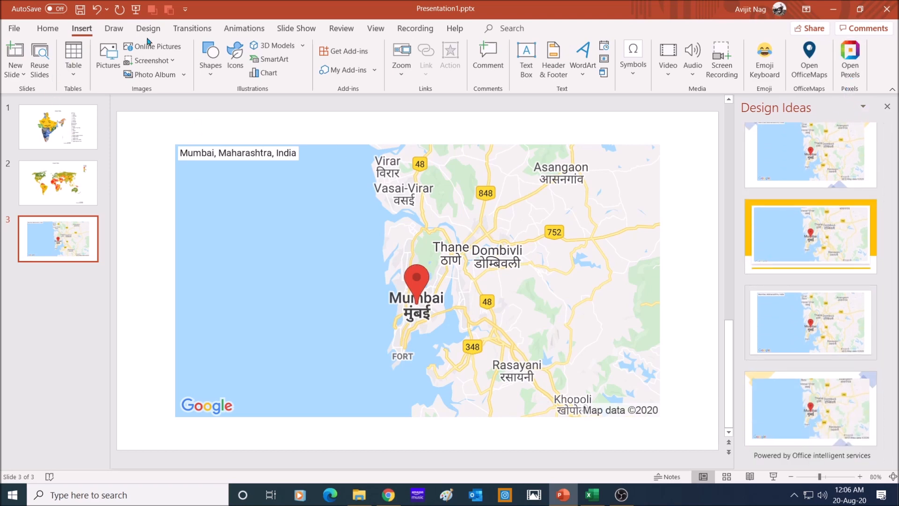
left_click(147, 28)
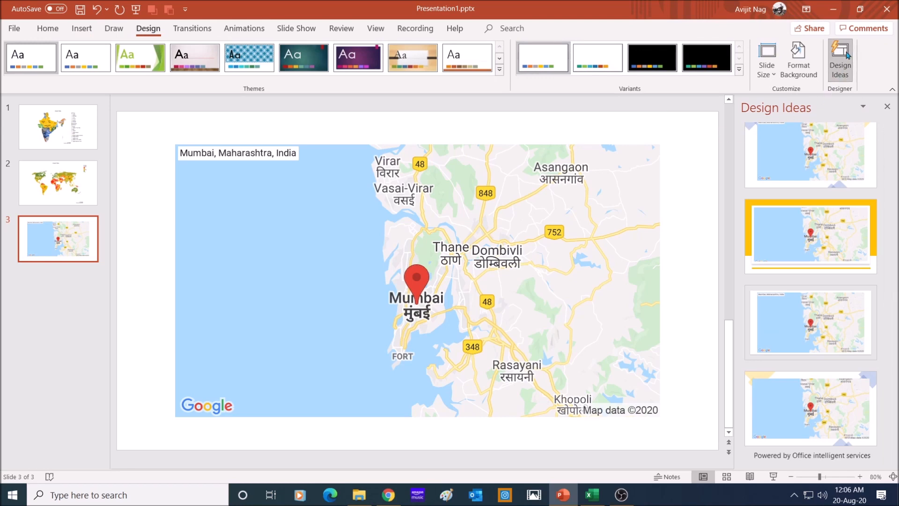